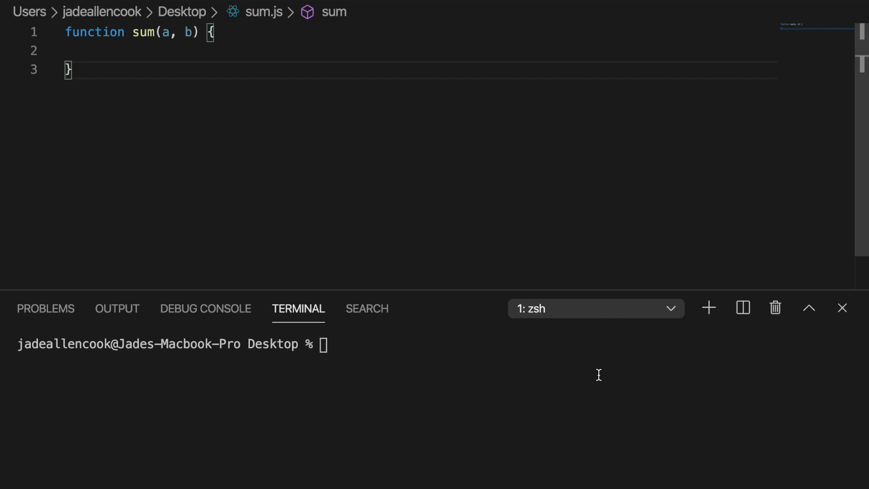
mouse_move(298, 151)
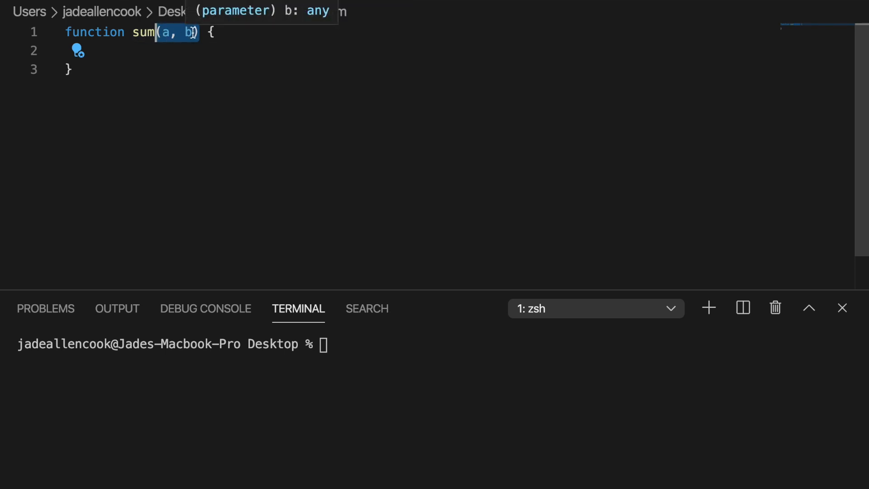
mouse_move(223, 45)
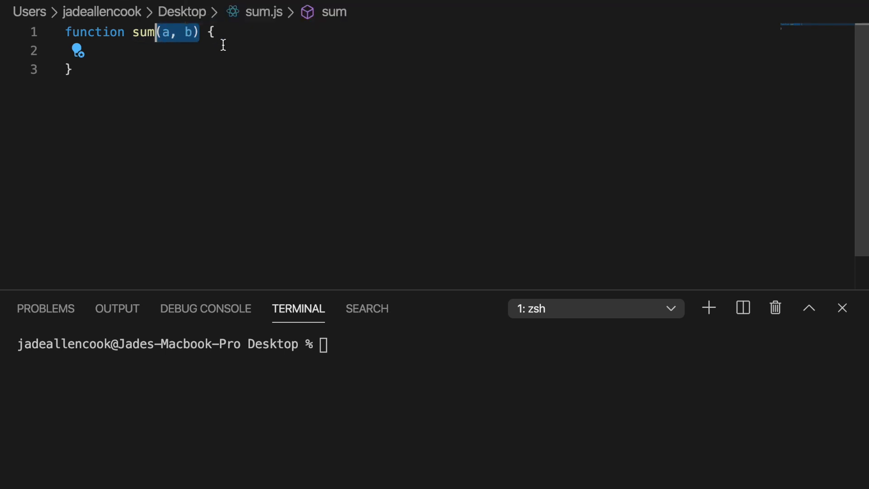
mouse_move(370, 93)
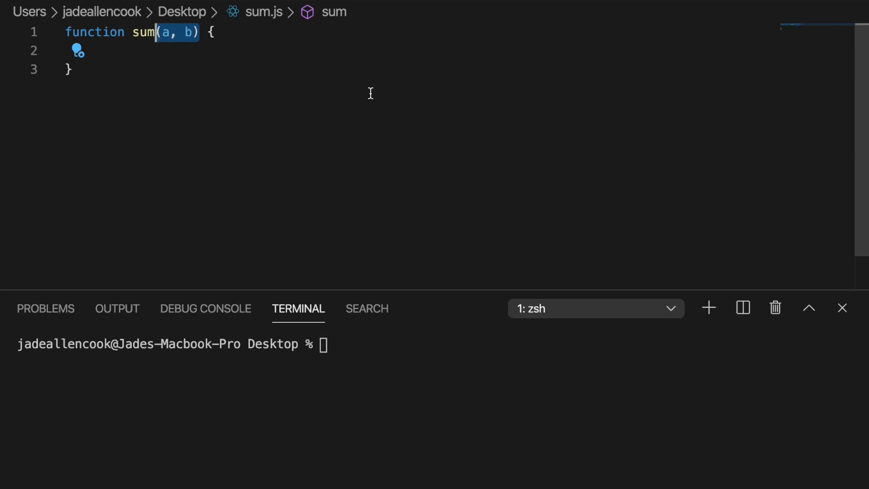
mouse_move(685, 189)
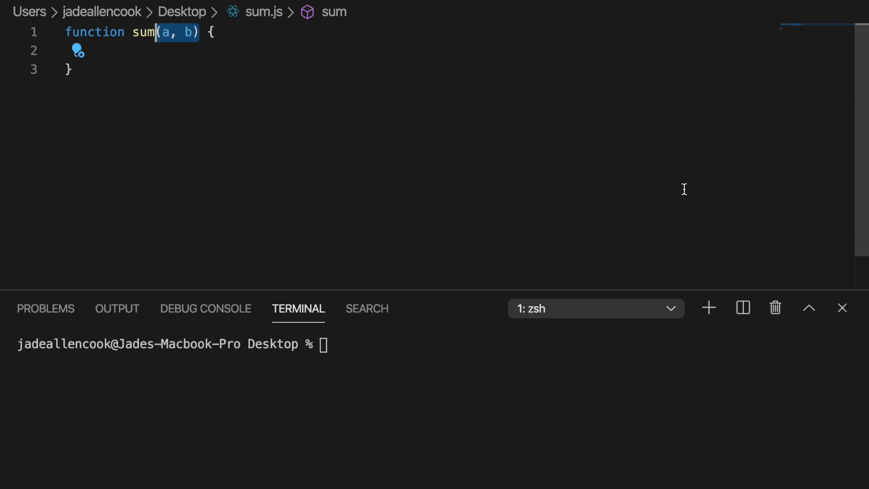
mouse_move(600, 195)
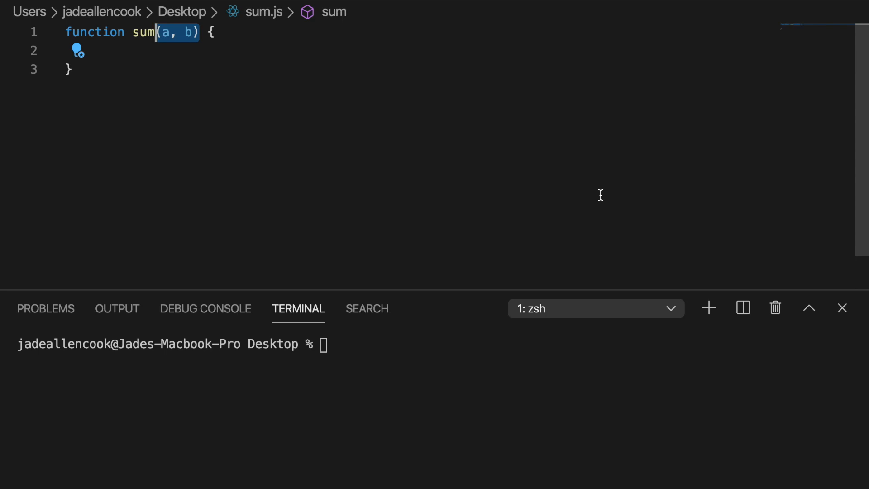
- Log sum('1', '2'), return (Number(a) + Number(b)).toString(), and run node sum.js to print 3
type("console.log(su")
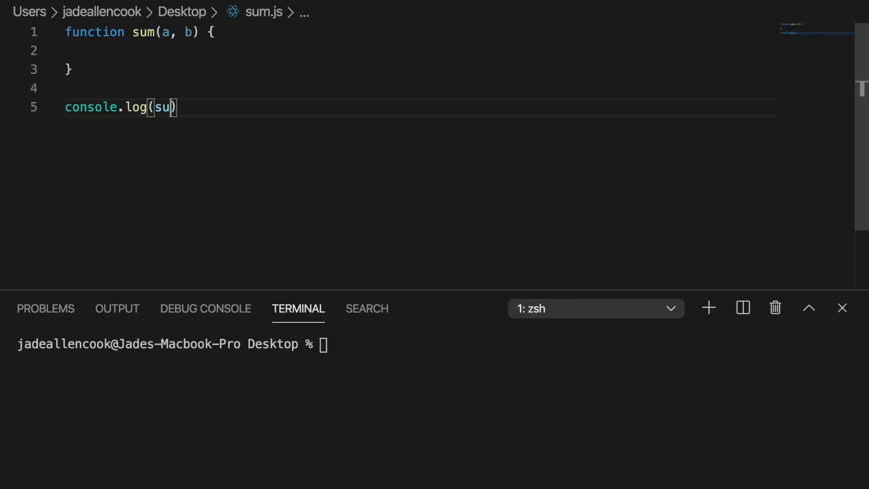
type("re")
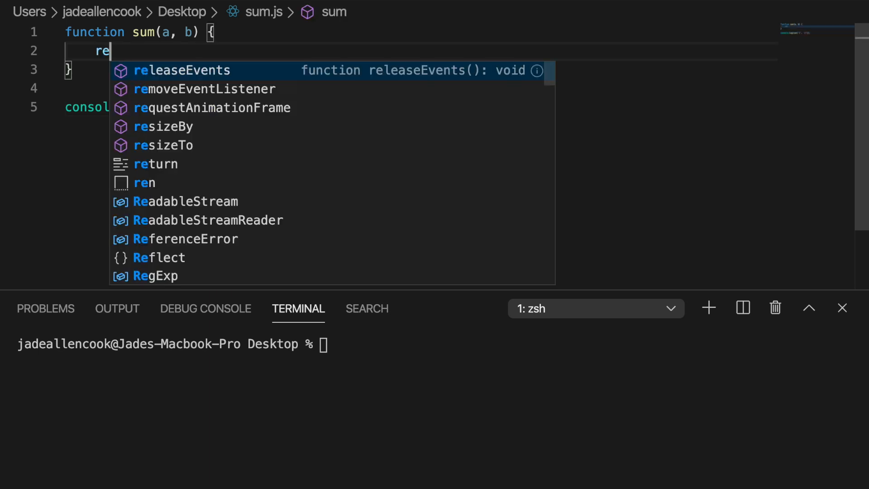
type("turn Number(1")
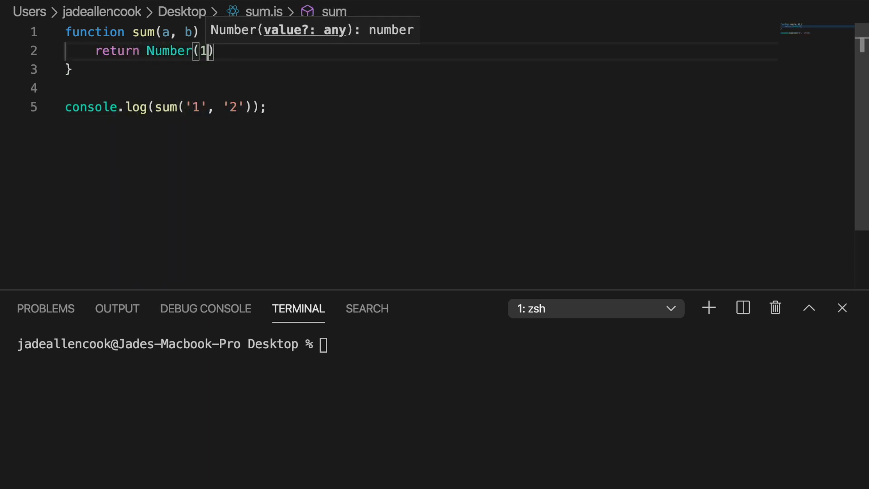
type("a")
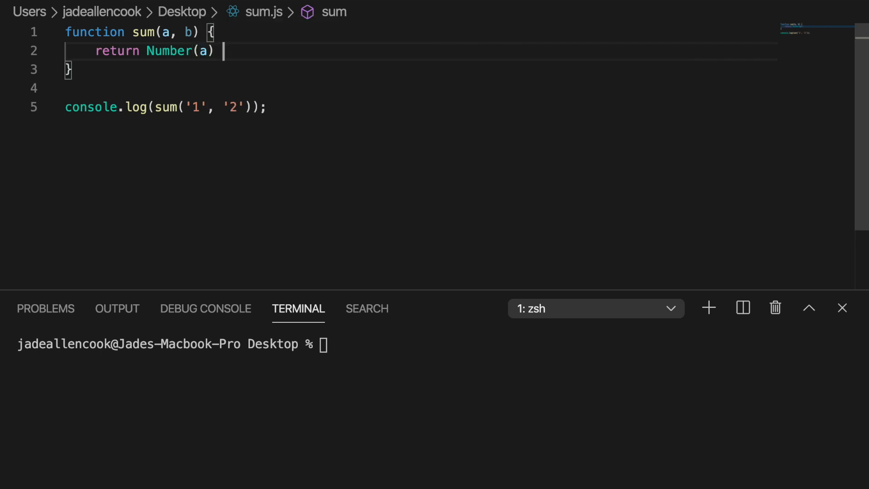
type("+ Number(b);")
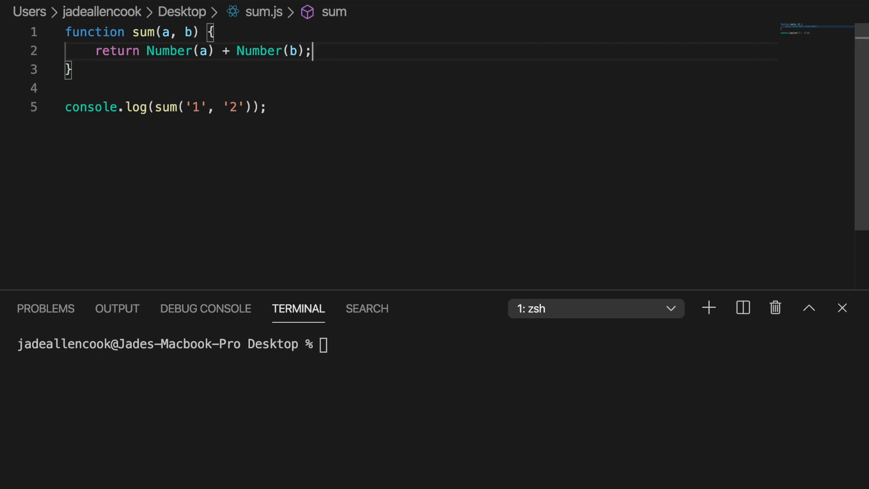
type("node sum.js")
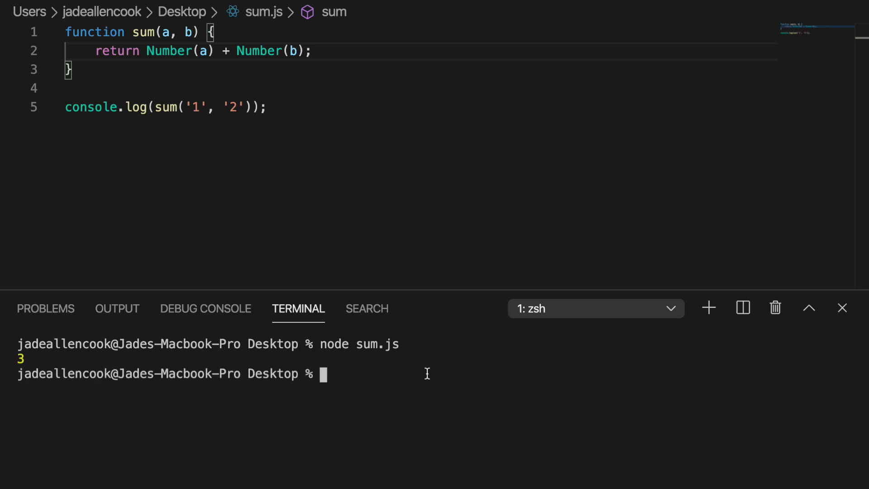
type("(")
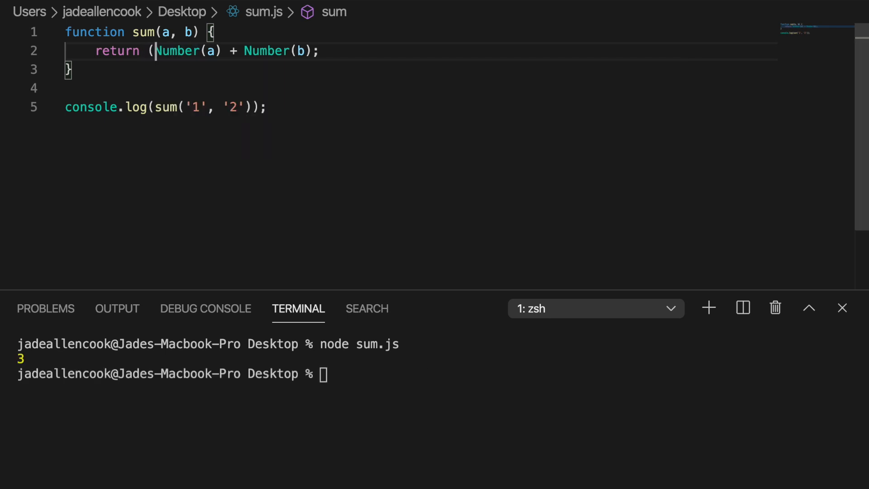
type(").toString(")
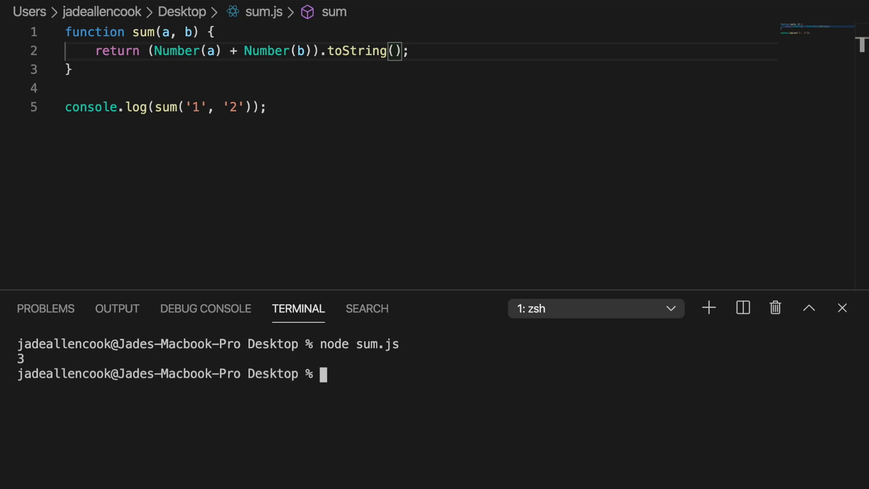
mouse_move(189, 108)
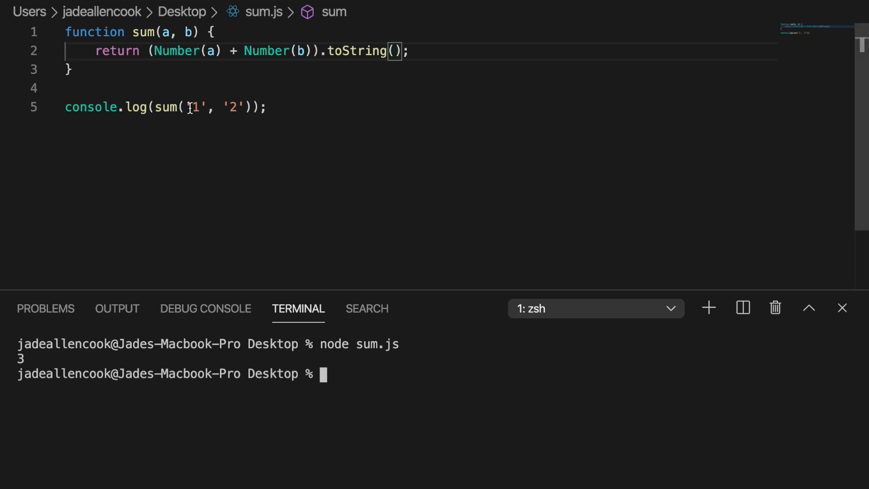
type("9999999999999999999999")
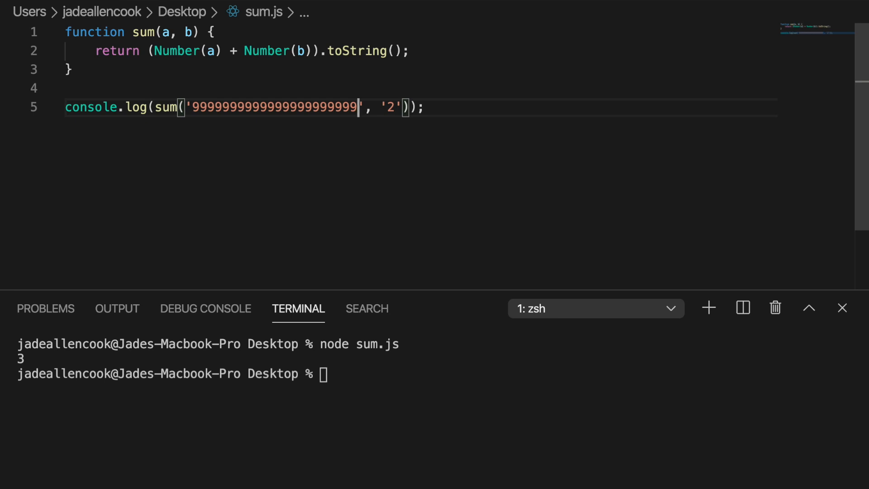
key("Backspace")
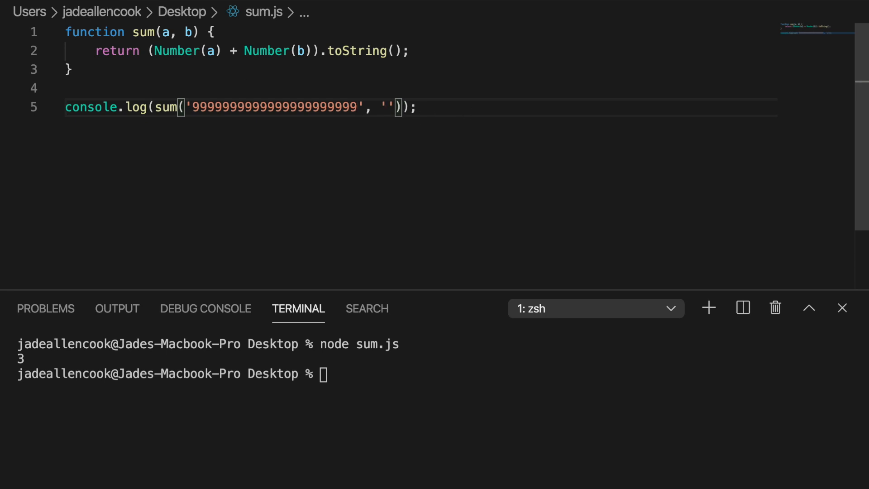
type("1")
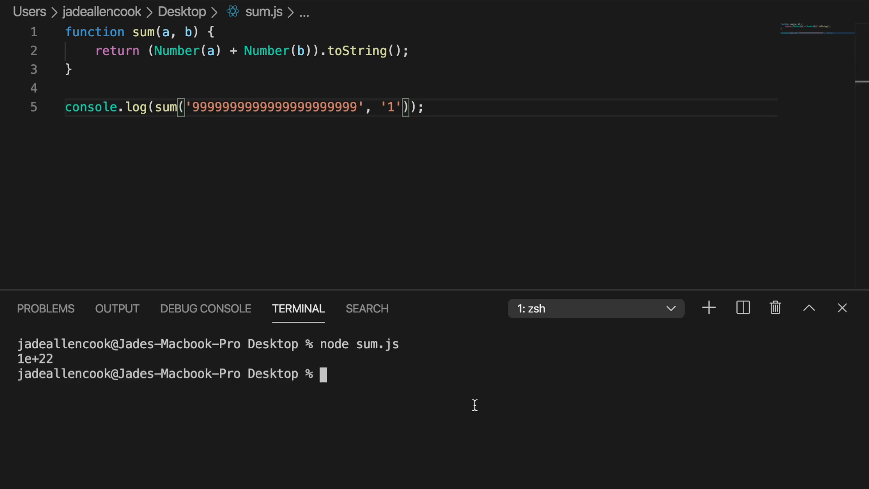
mouse_move(502, 192)
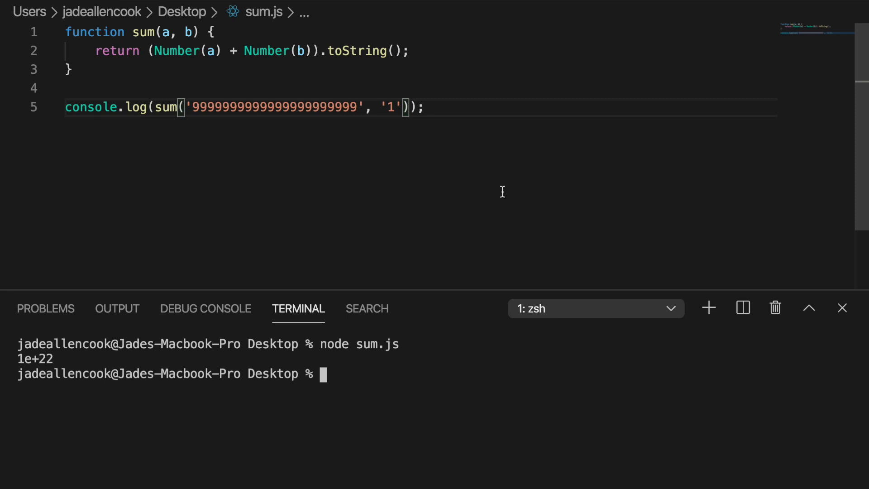
mouse_move(254, 108)
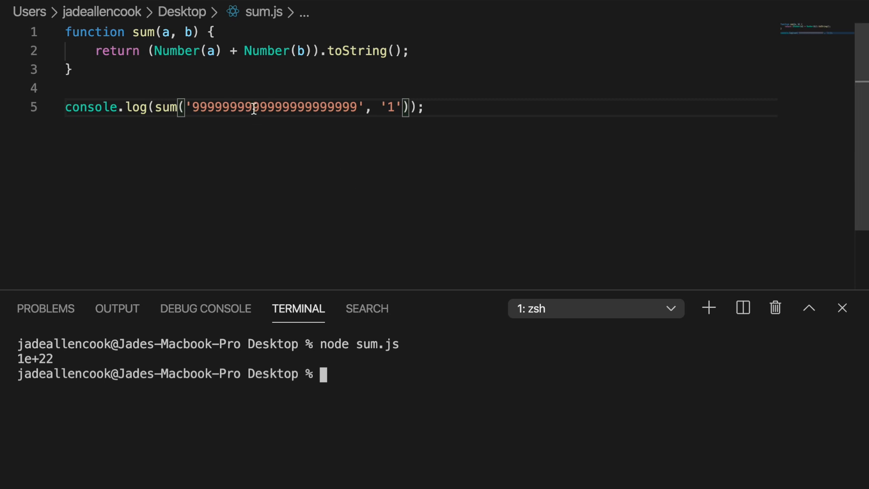
- Change the test call to sum('123', '456') with a // 579 comment
double_click(272, 107)
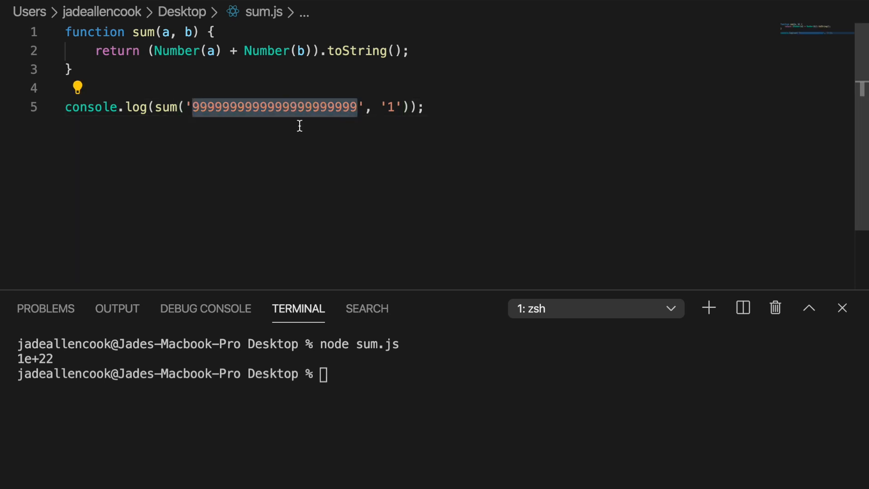
type("123")
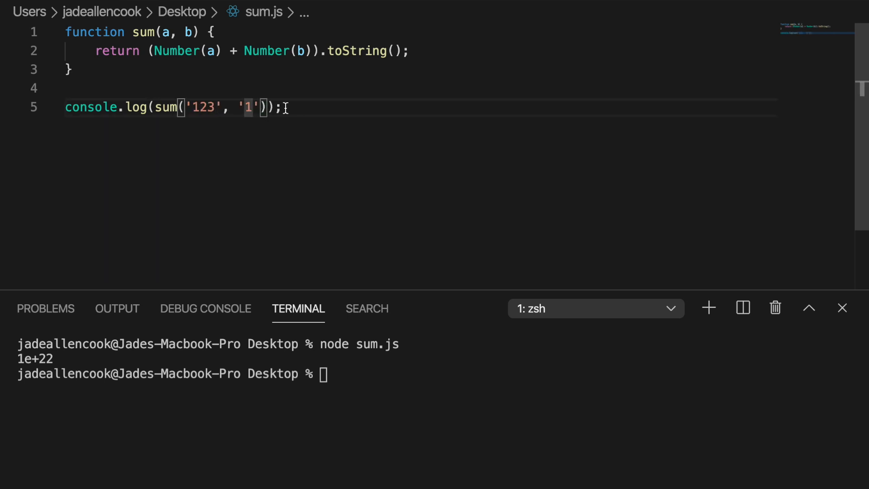
type("456")
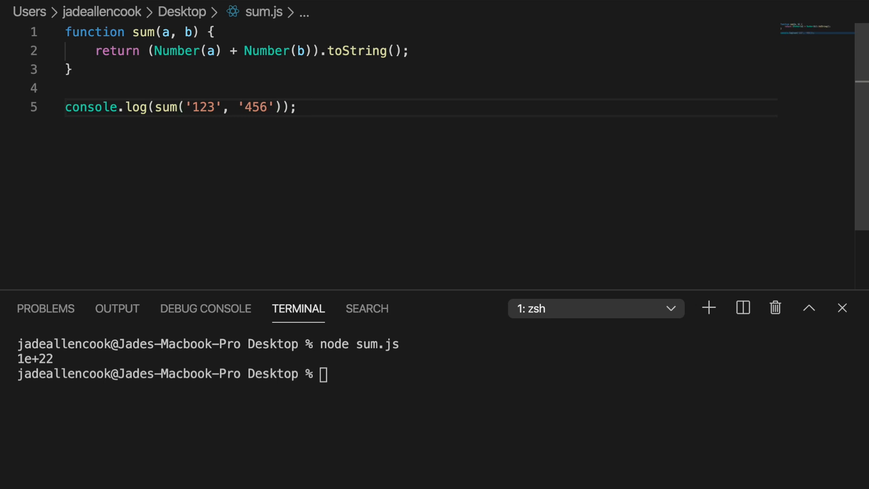
type("// 579")
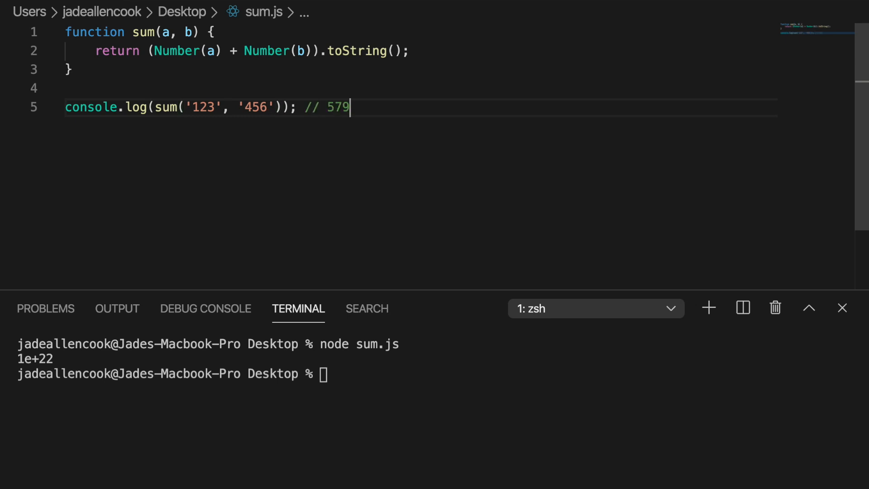
left_click(411, 51)
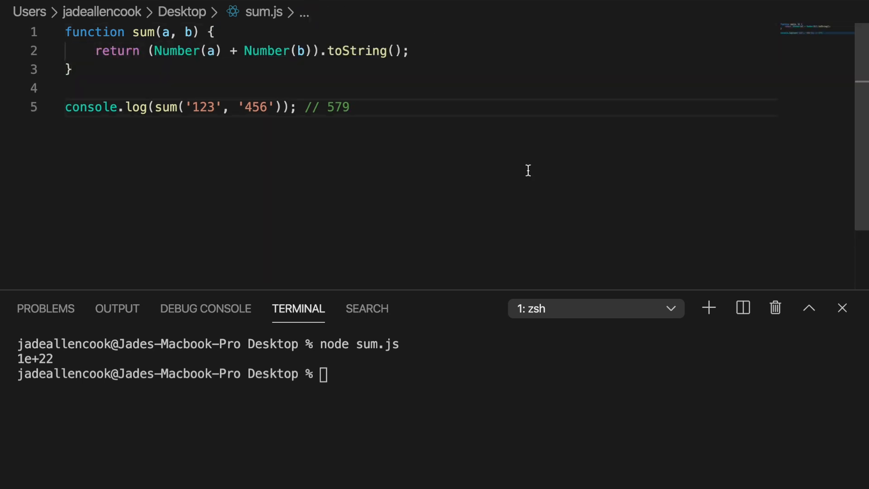
mouse_move(531, 175)
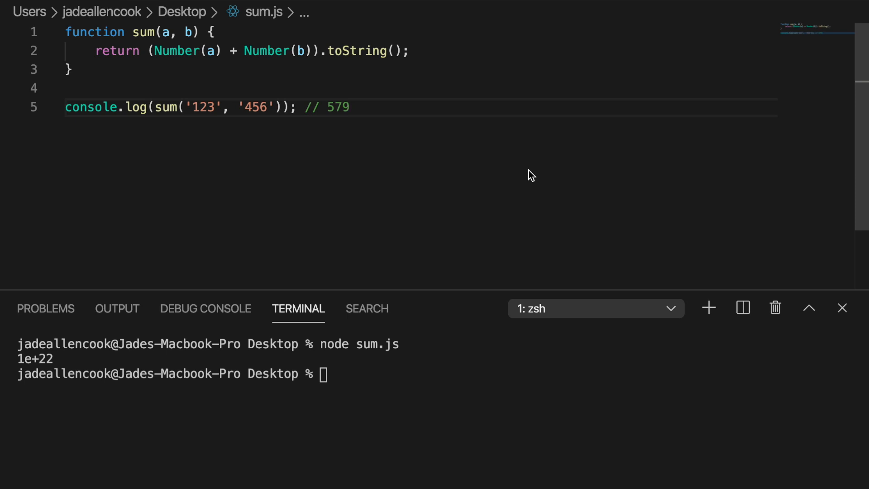
- Sketch the column addition of 123 and 456 in a comment, then clear the function body
left_click(351, 107)
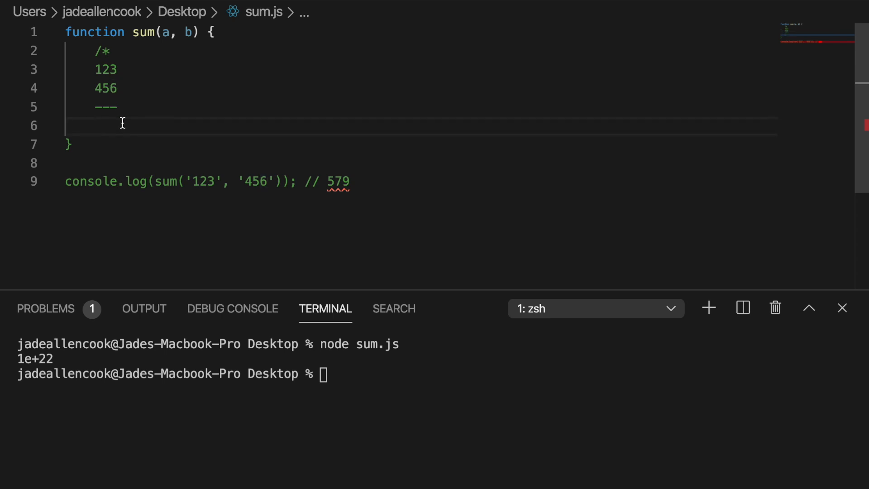
type("9")
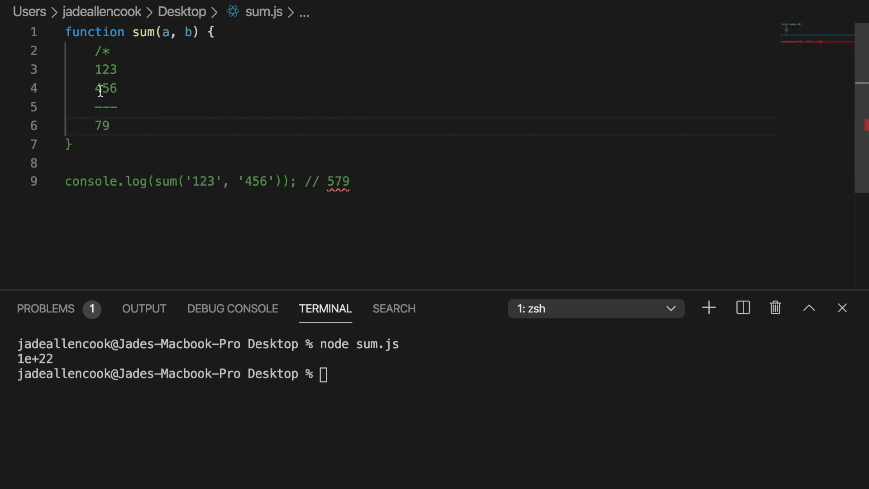
double_click(105, 88)
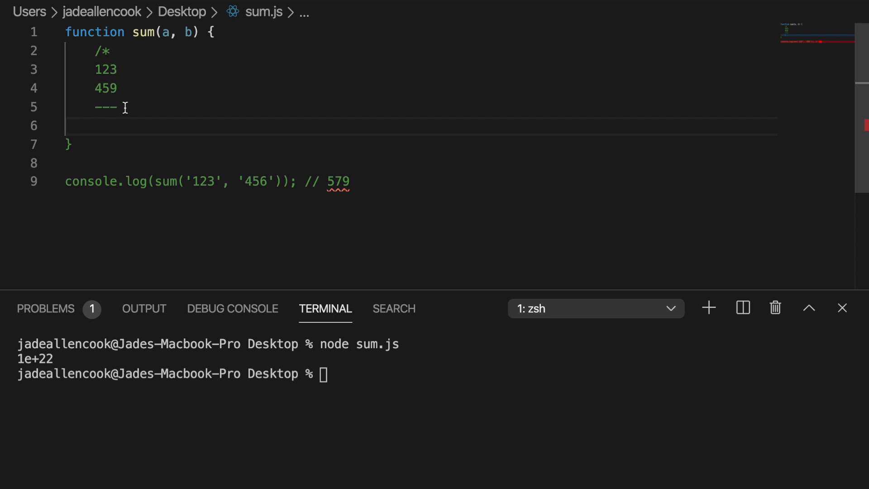
type("2")
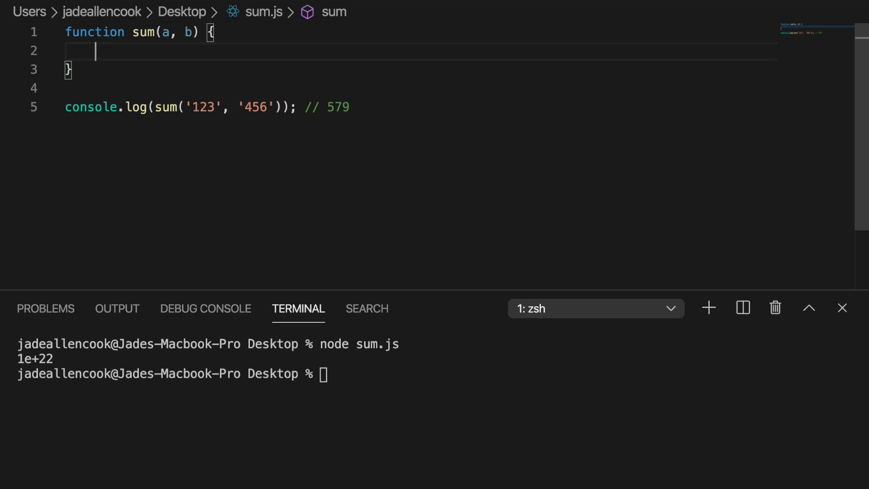
- Declare let result = ''; at the top of sum
type("let resu")
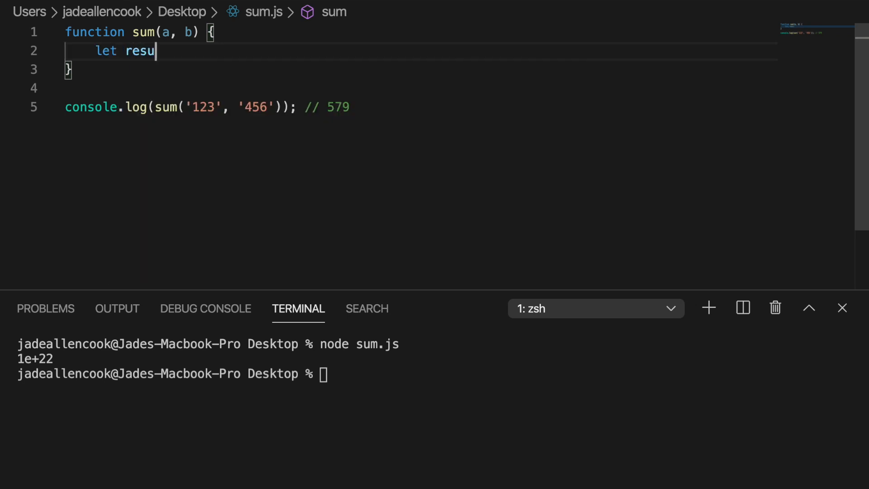
type("lt = ''")
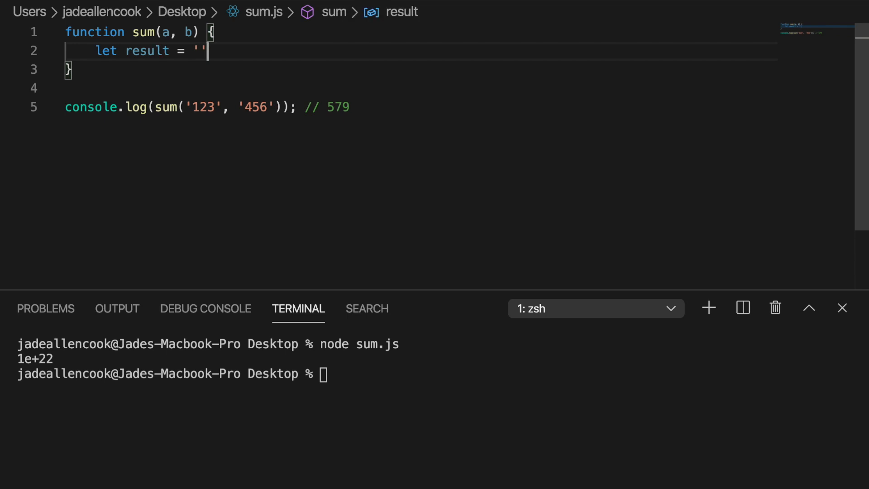
type(";")
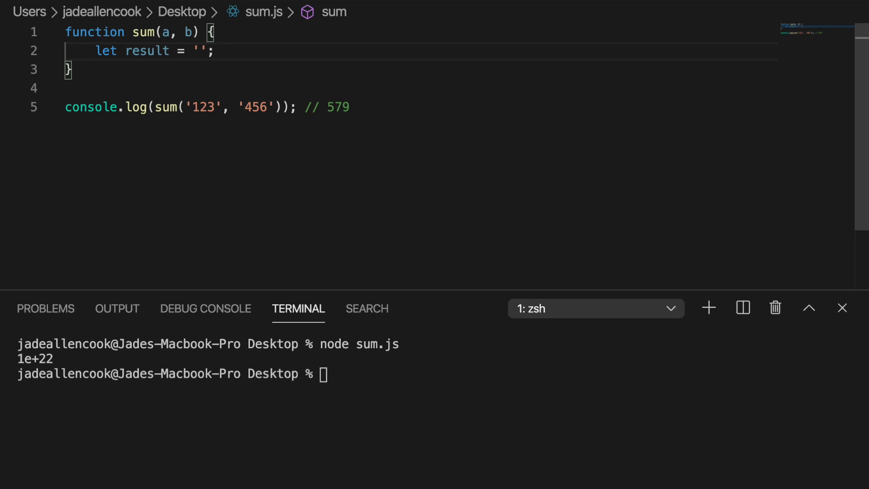
left_click(216, 51)
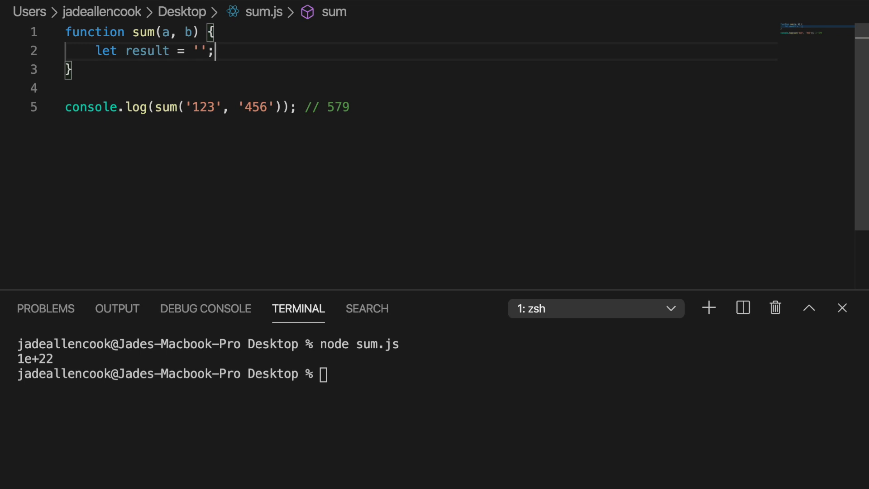
- Declare let carrying = false; on the next line and move to the empty line below
type("let")
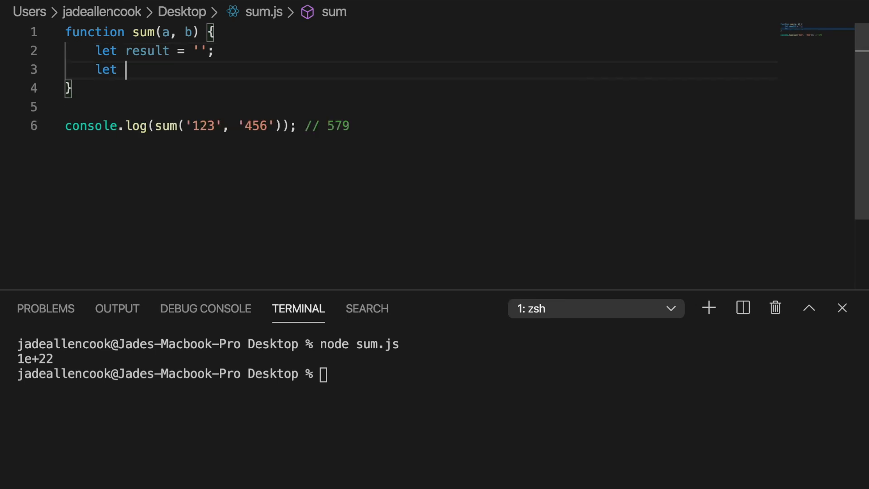
type("carrying")
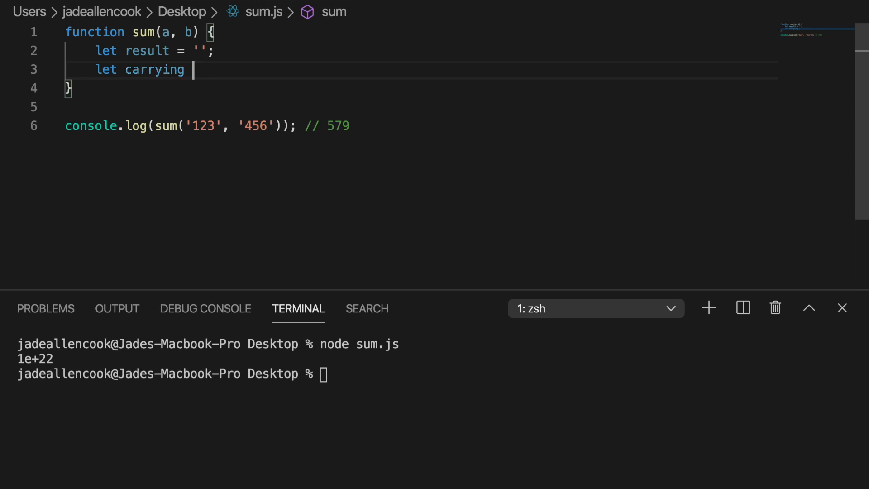
type("=")
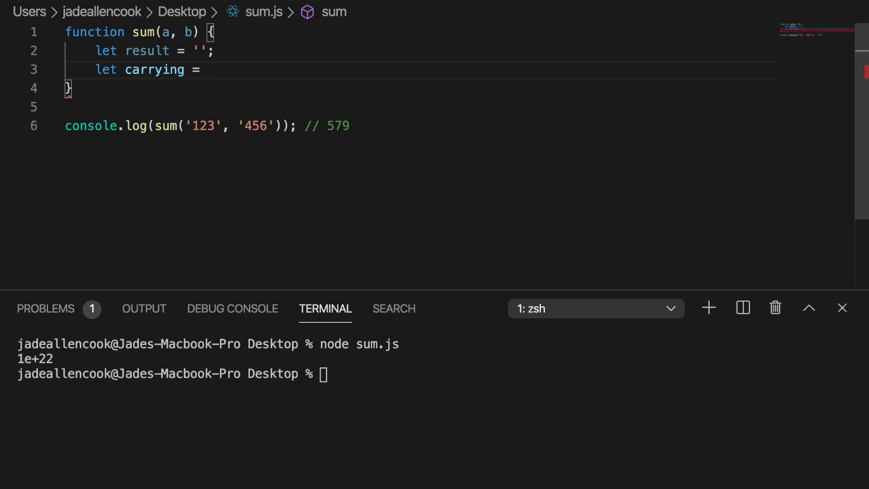
type("false;")
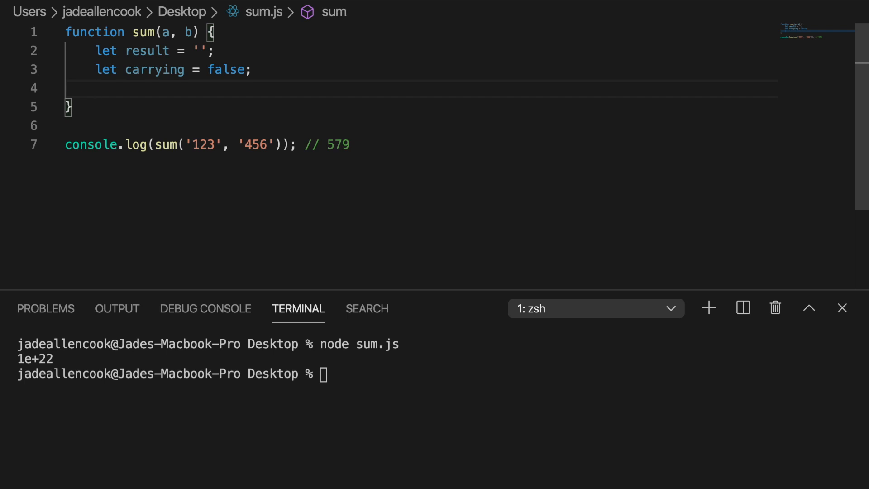
left_click(96, 87)
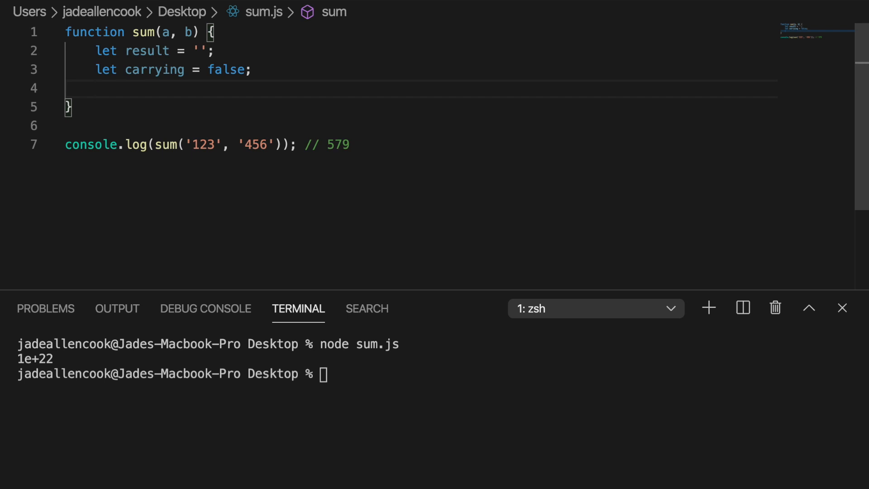
- Write a while (a.length || b.length) { } loop
type("whil")
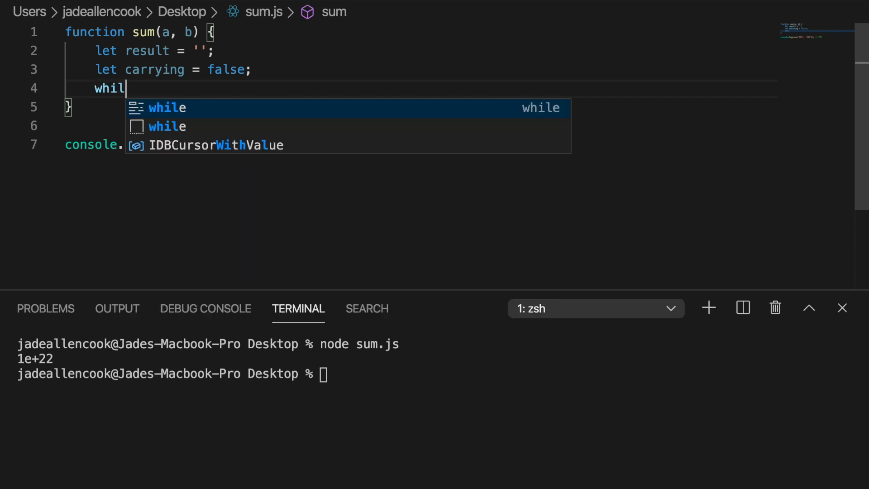
type("e (a.length |")
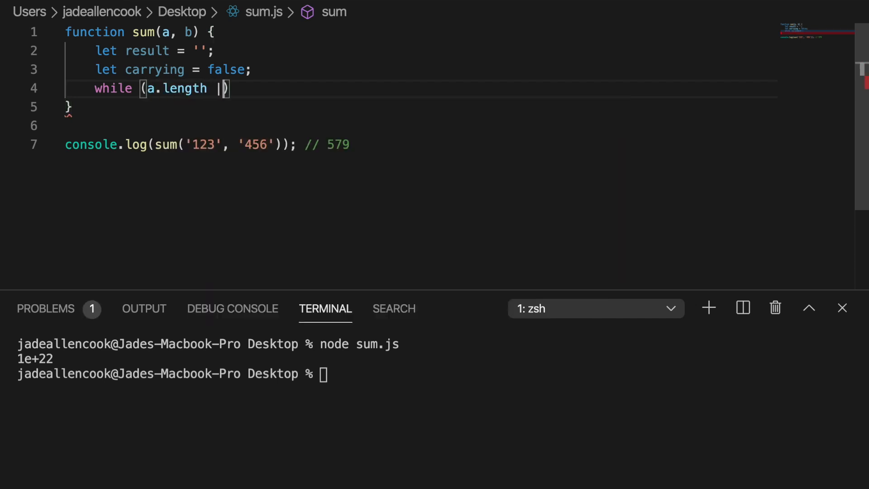
type("| b.length")
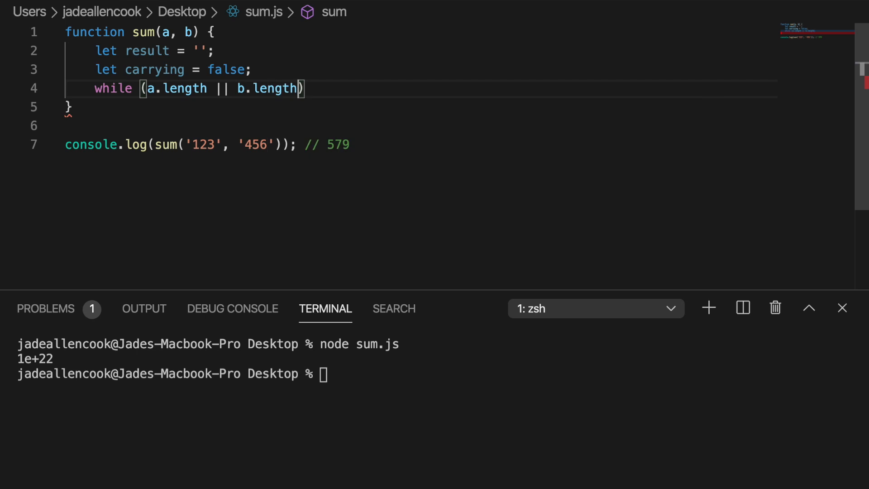
type("{")
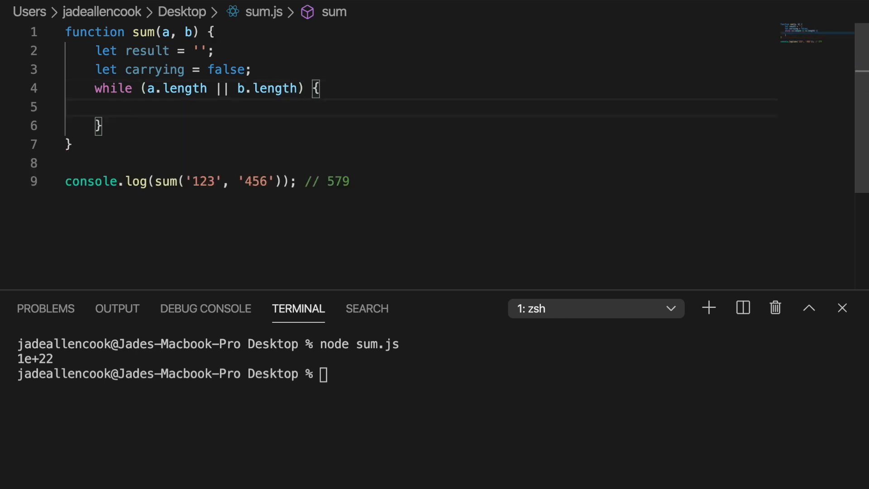
left_click(126, 107)
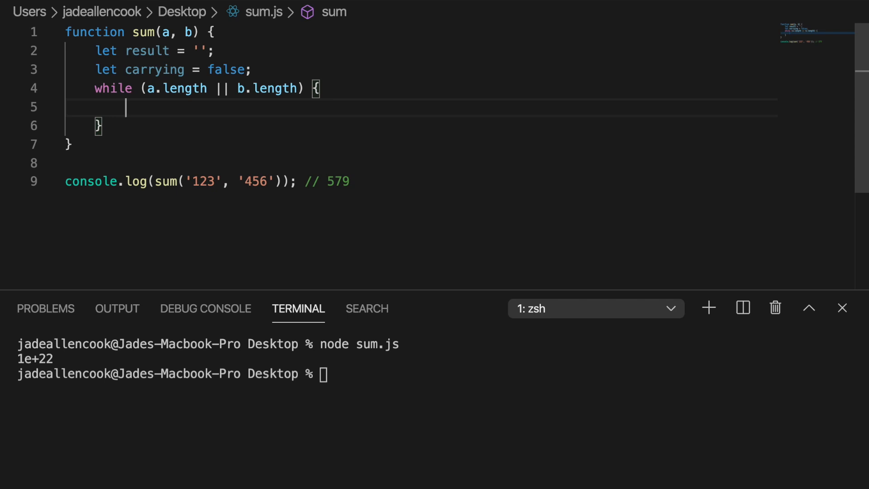
- Inside the loop, trim the last character with a = a.slice(0, -1); and b = b.slice(0, -1);
type("a = a.")
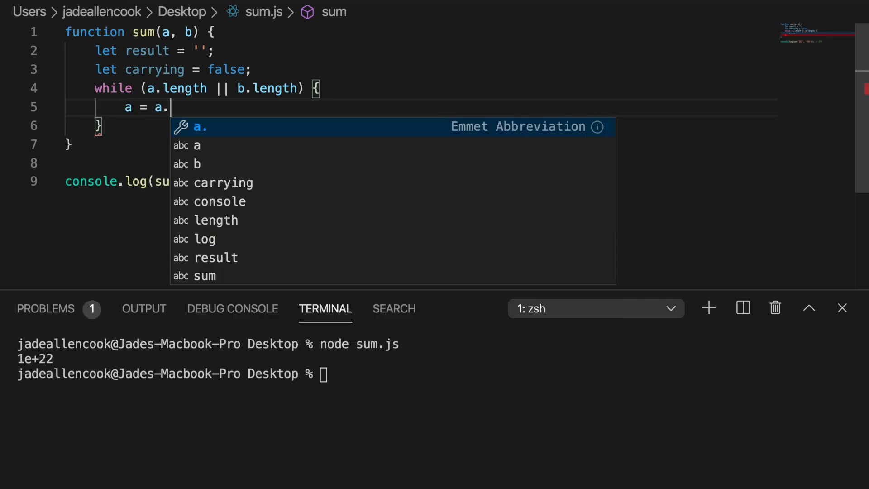
type("slic")
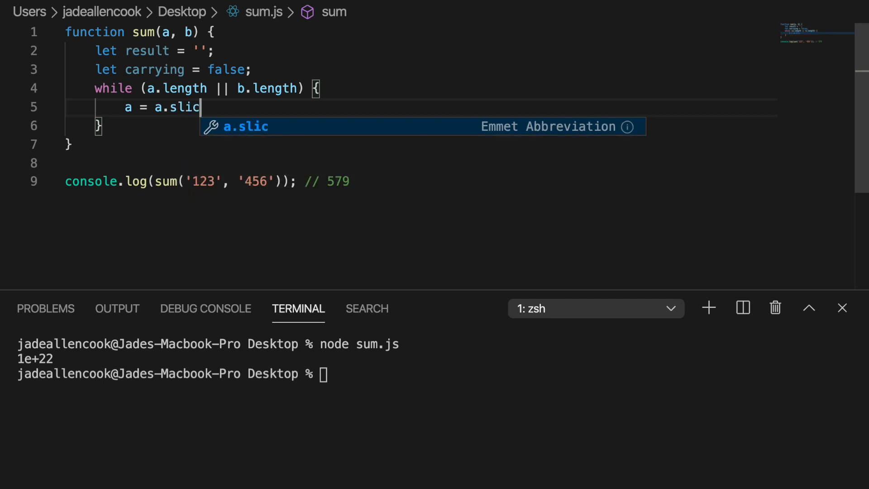
type("e(0, -1)")
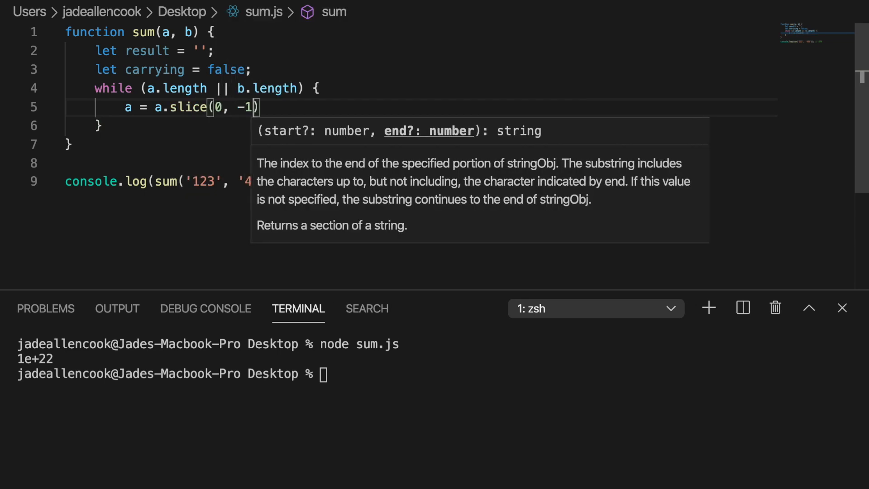
type(";")
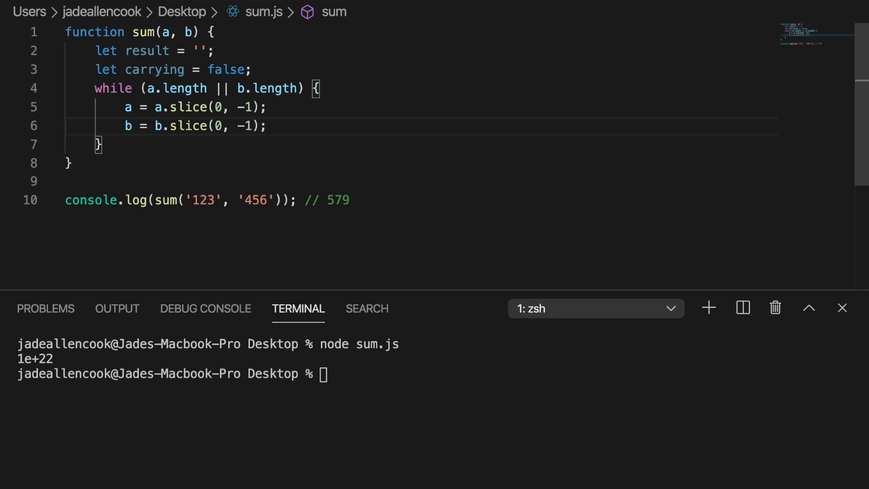
left_click(268, 126)
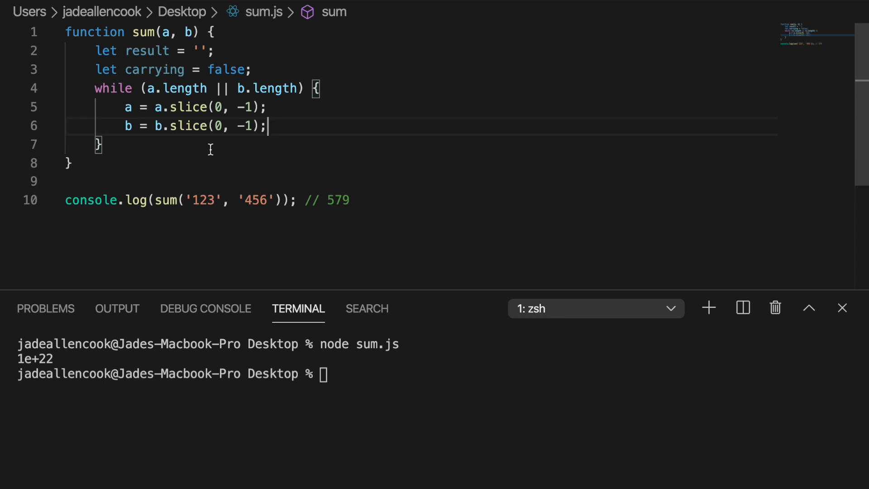
double_click(255, 200)
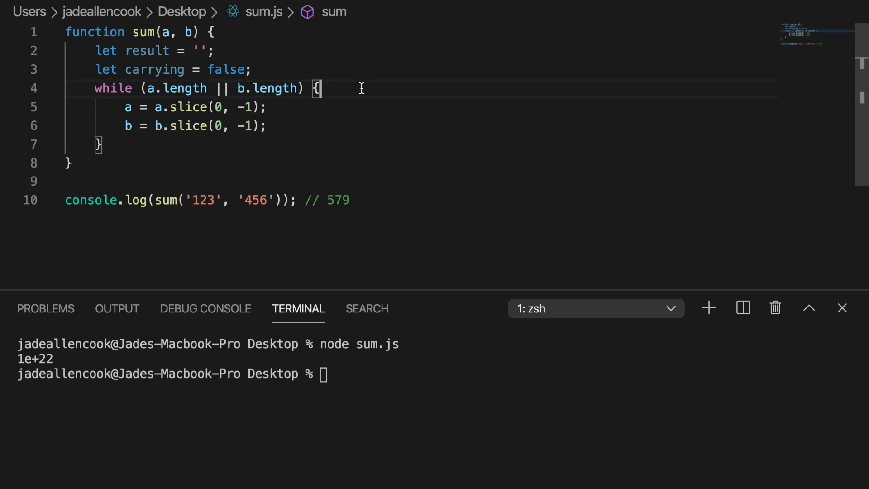
- Start let num = parseInt(a.substring(a.length - 1) || 0) inside the loop
type("let num")
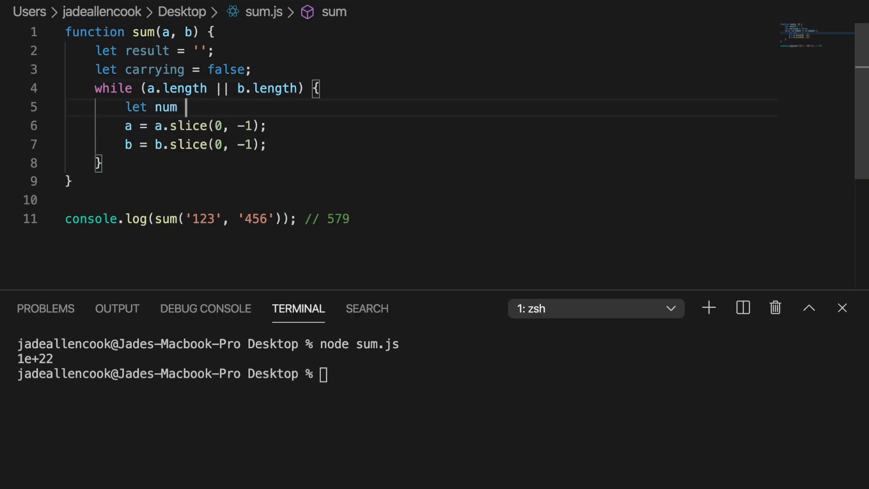
type("=")
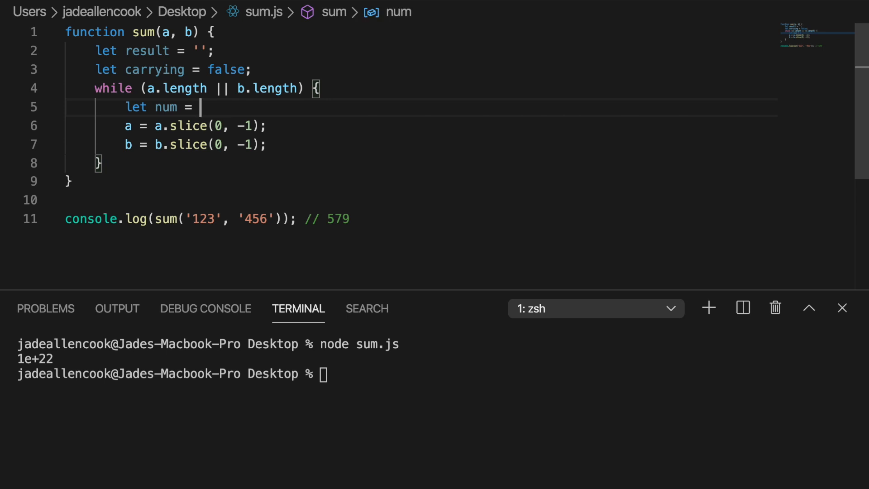
key("Enter")
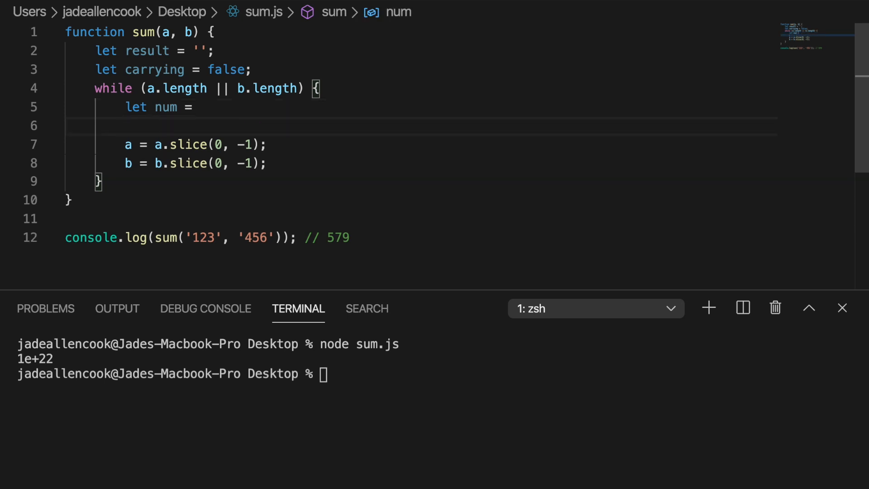
type("parseInt(")
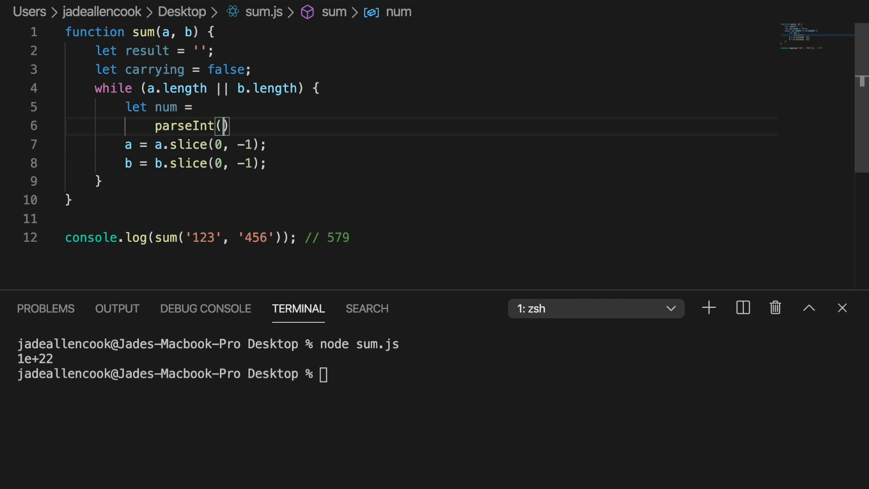
type("a.")
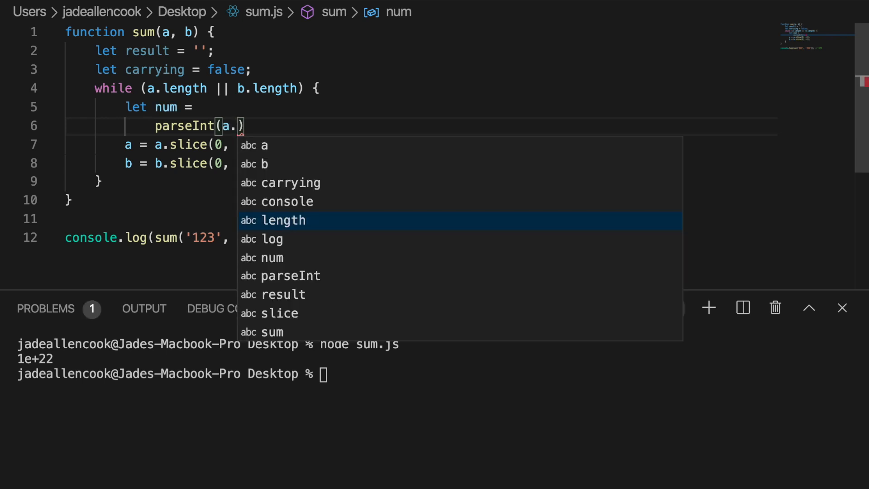
type("substring(")
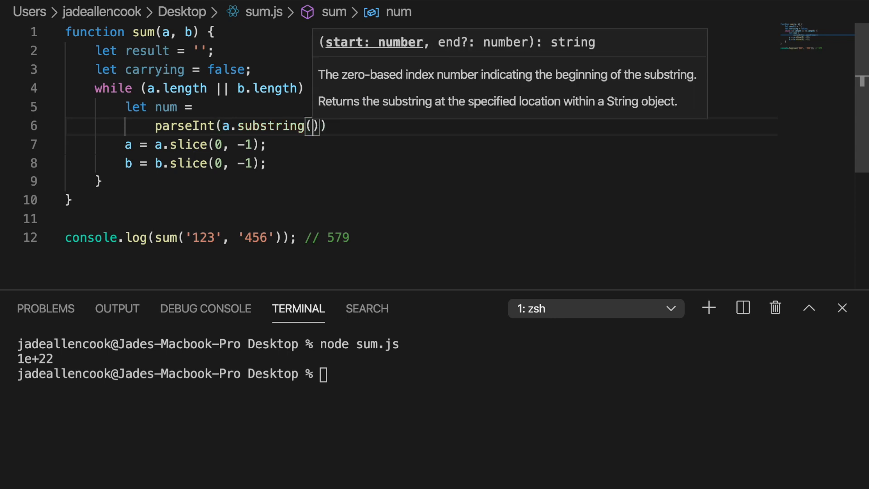
type("a.length")
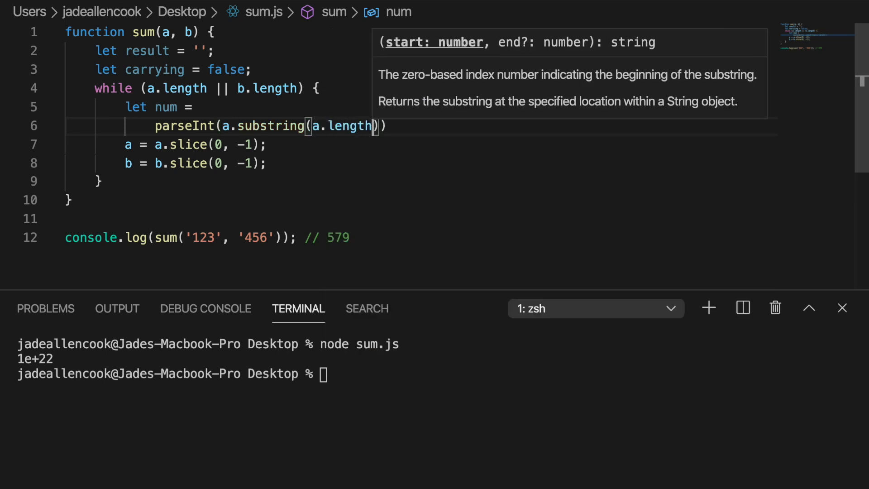
type("- 1")
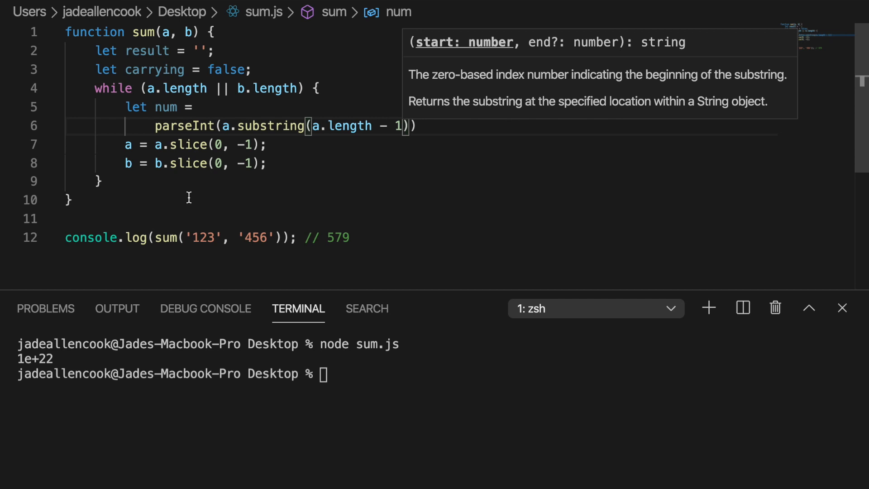
type("|| 0")
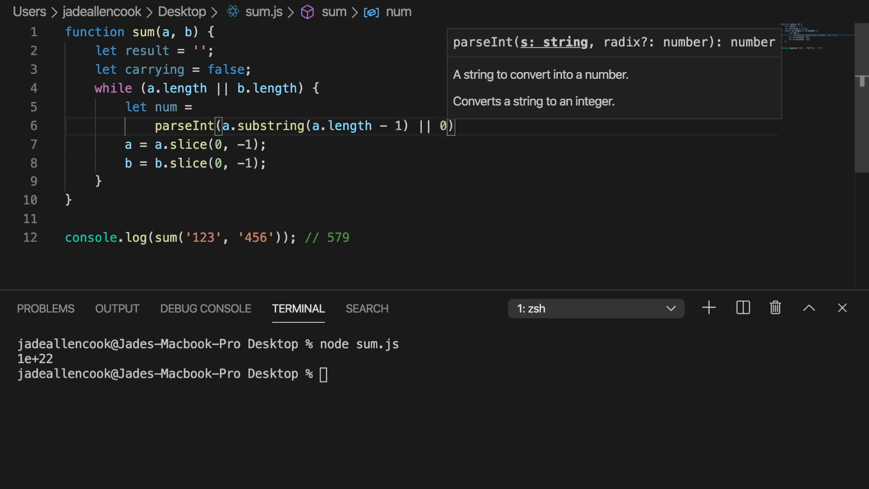
- Complete num by adding b's last digit via parseInt(b.substring(b.length - 1) || 0)
type("+")
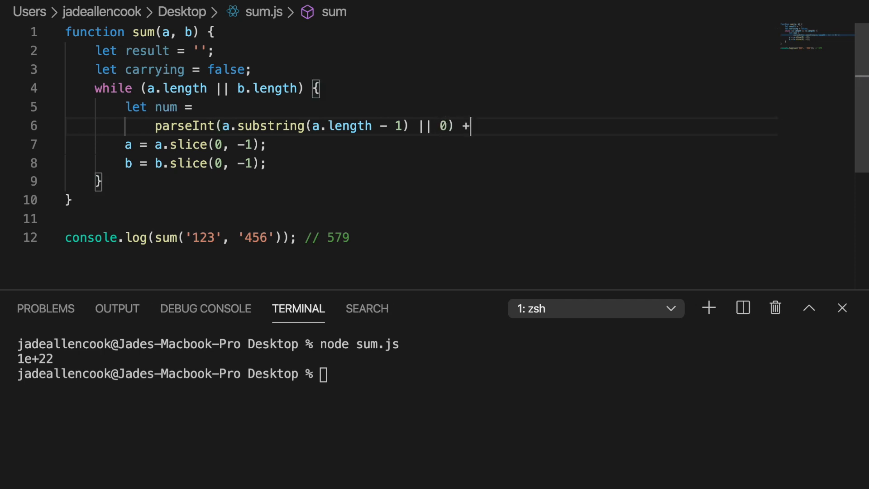
type("parseInt(a.substring(a.length - 1) || 0) +")
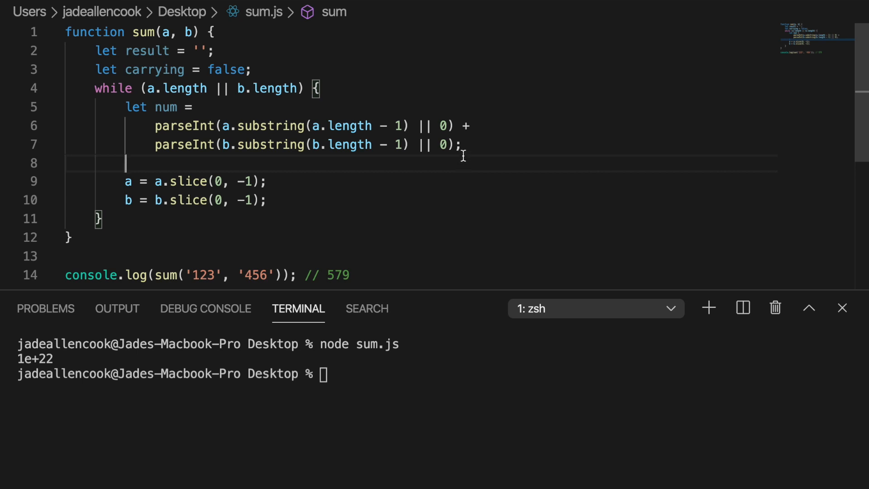
mouse_move(463, 154)
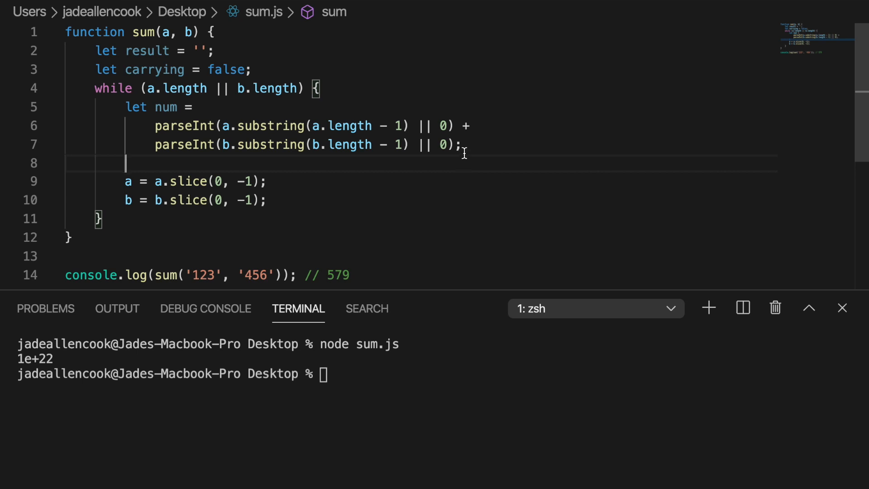
mouse_move(277, 165)
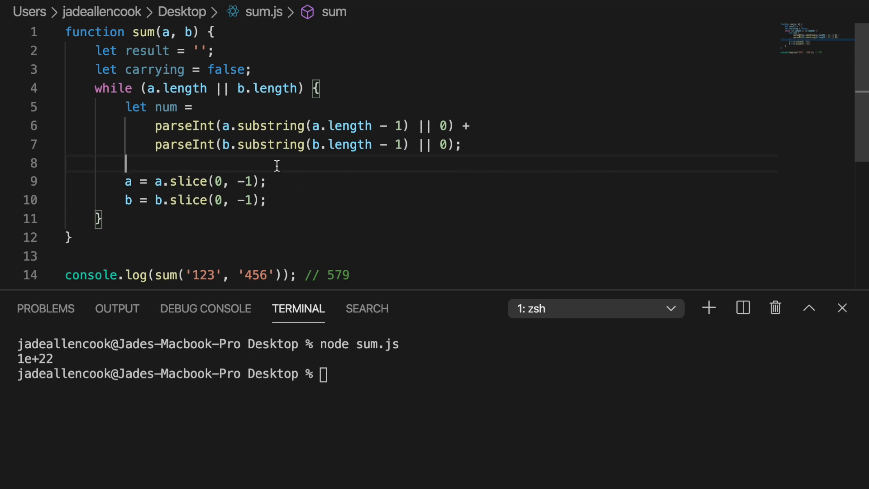
double_click(155, 69)
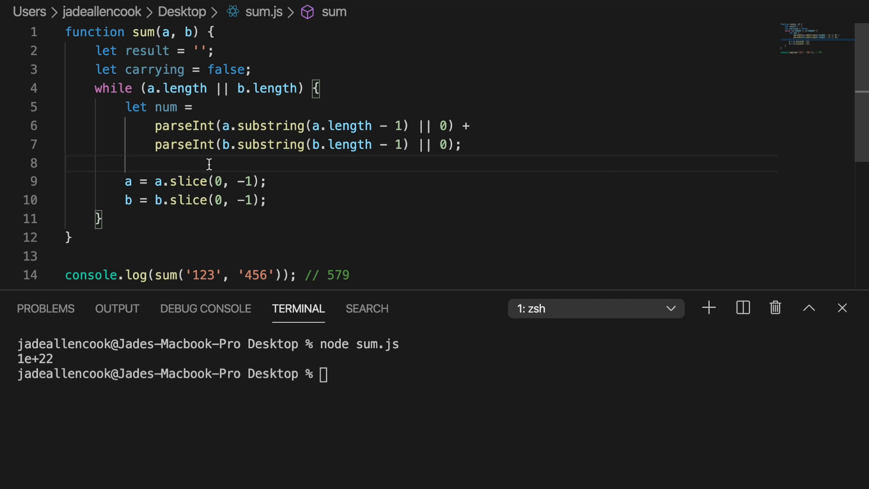
- Add carrying = (num >= 10); below the num declaration
type("carrying =")
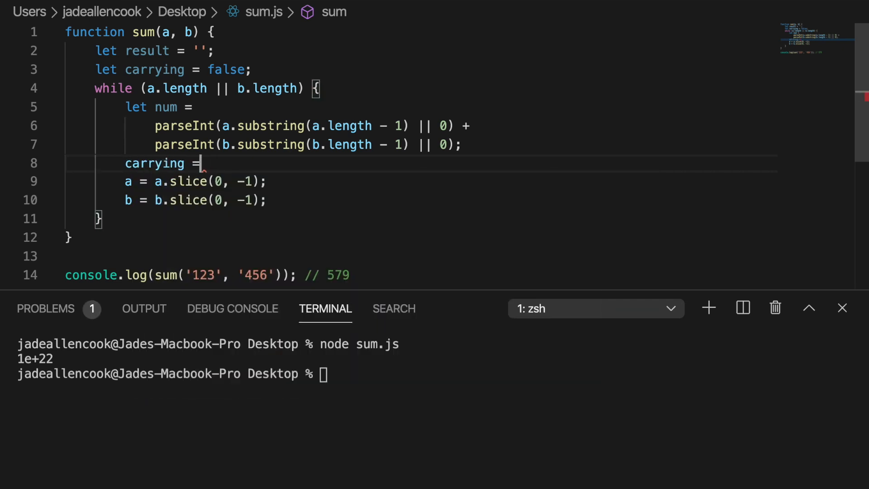
type("()")
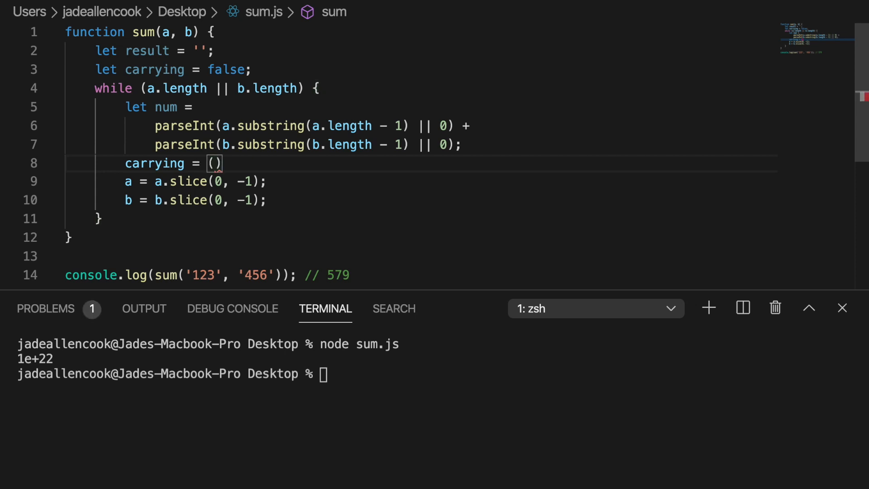
type("num >= 10")
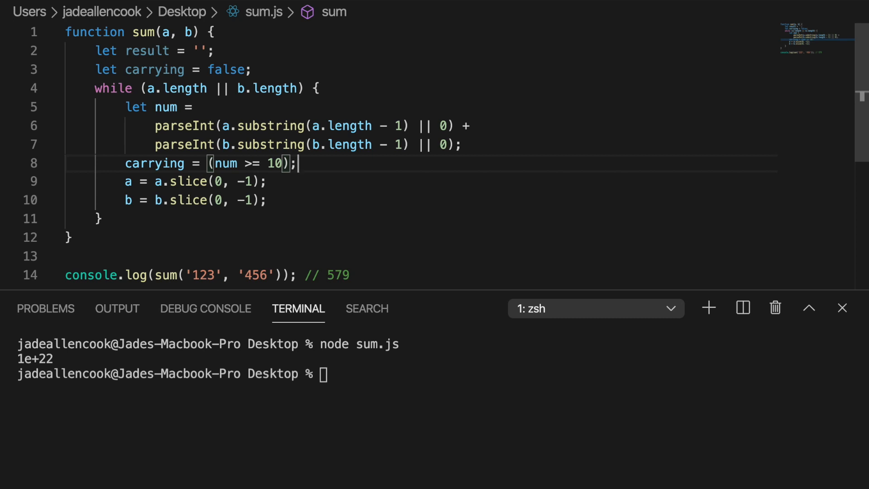
- Extend the num sum with + (+carrying);
double_click(155, 163)
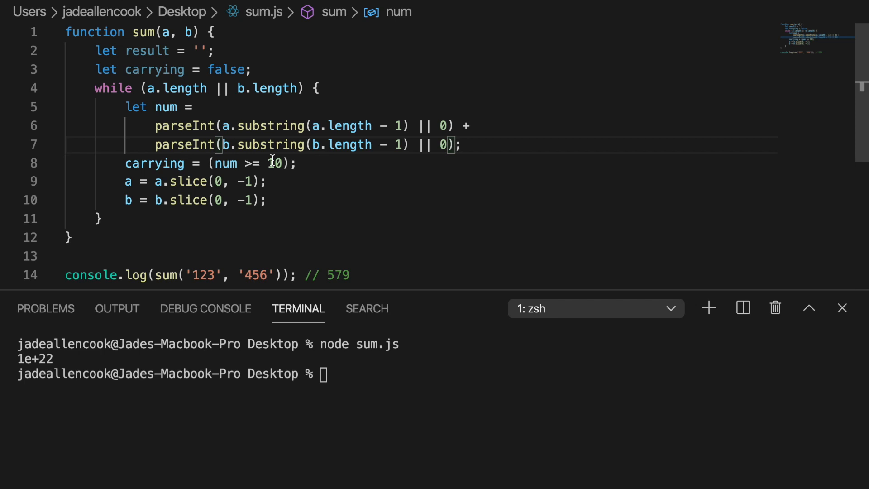
type("+);")
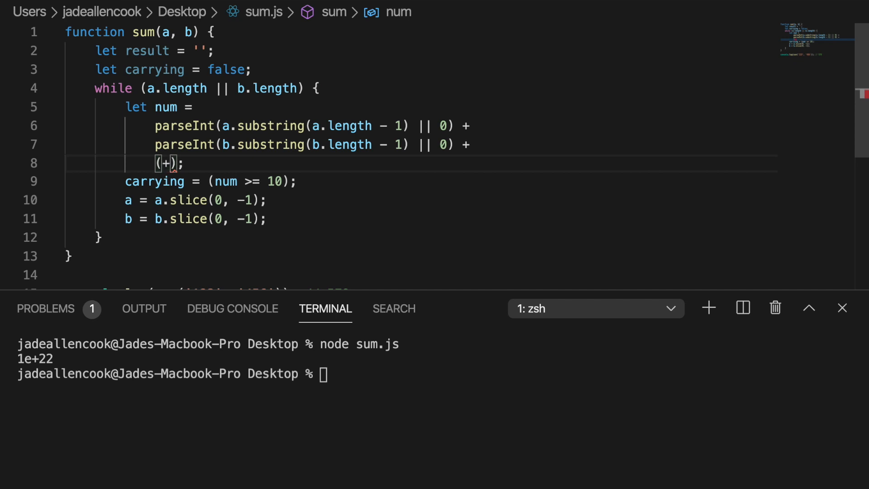
type("carrying")
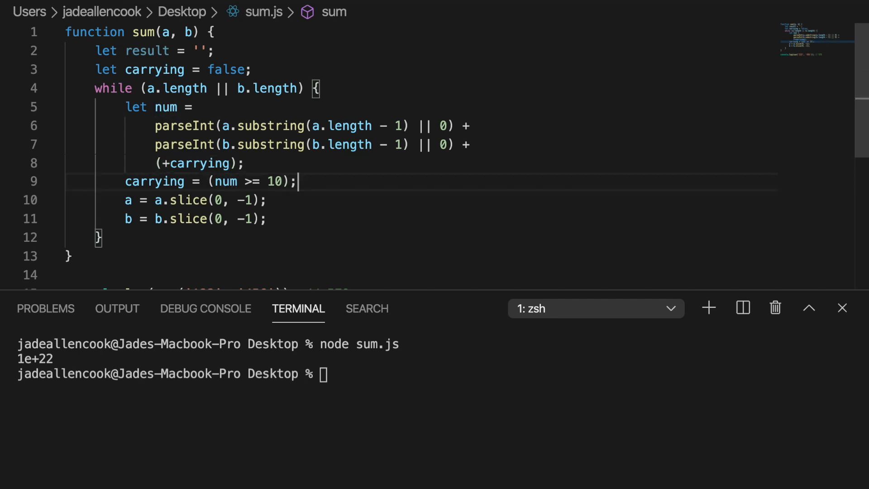
- Start result = `${}${result}`; with an empty placeholder before result
type("result = ``")
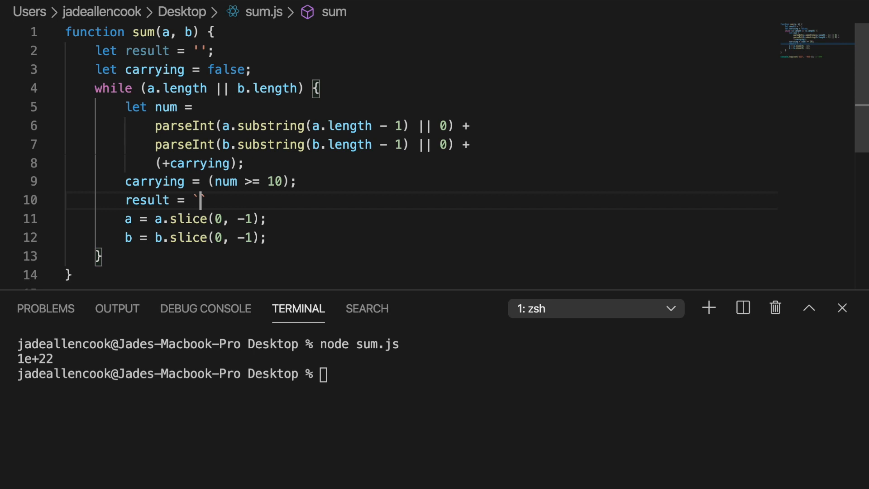
type("${}")
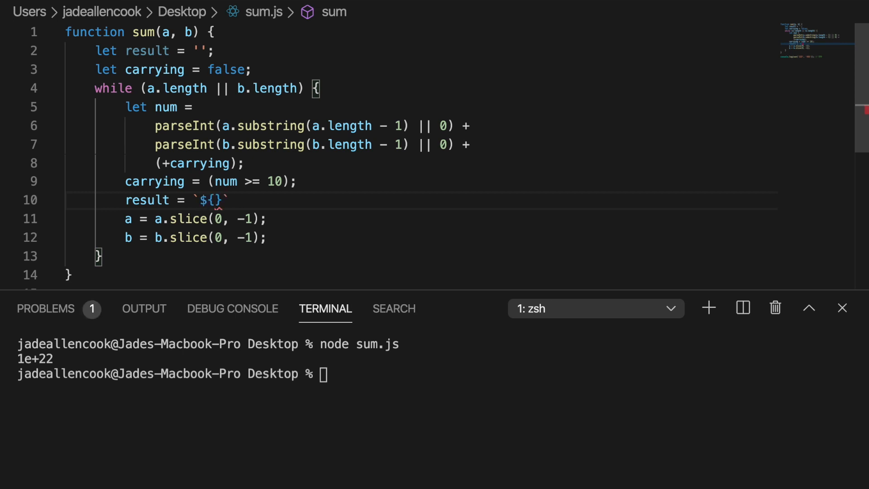
type("result")
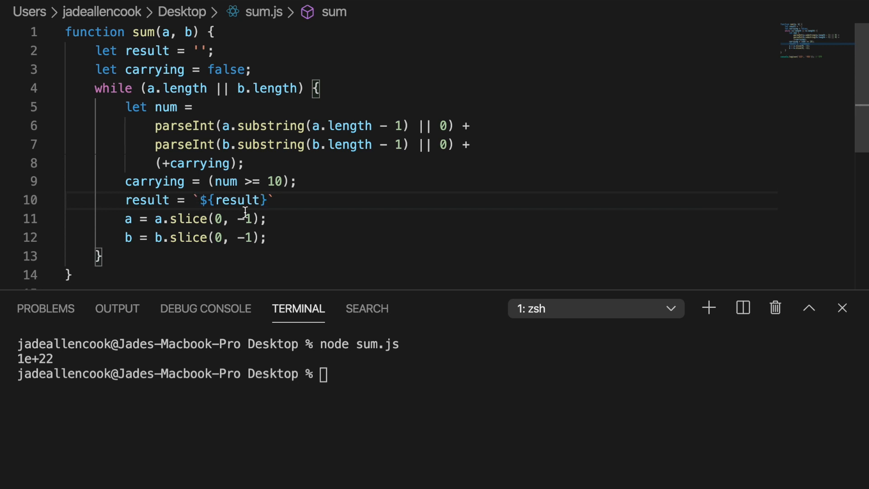
type("${}${")
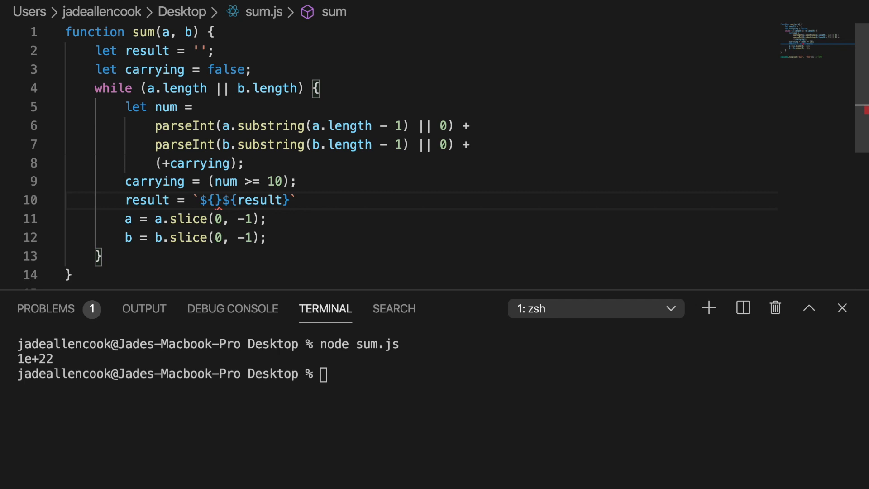
left_click(218, 200)
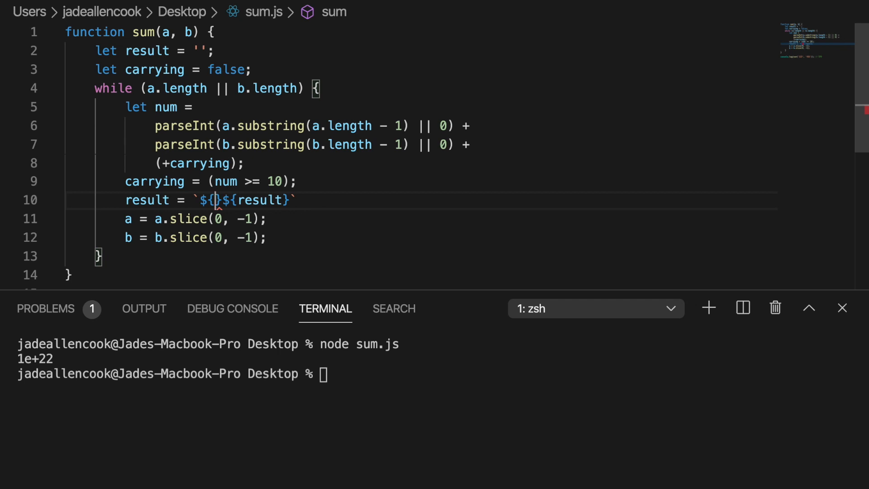
- Fill the placeholder with num.toString().split('')[1] || num and begin the return line
type("num.")
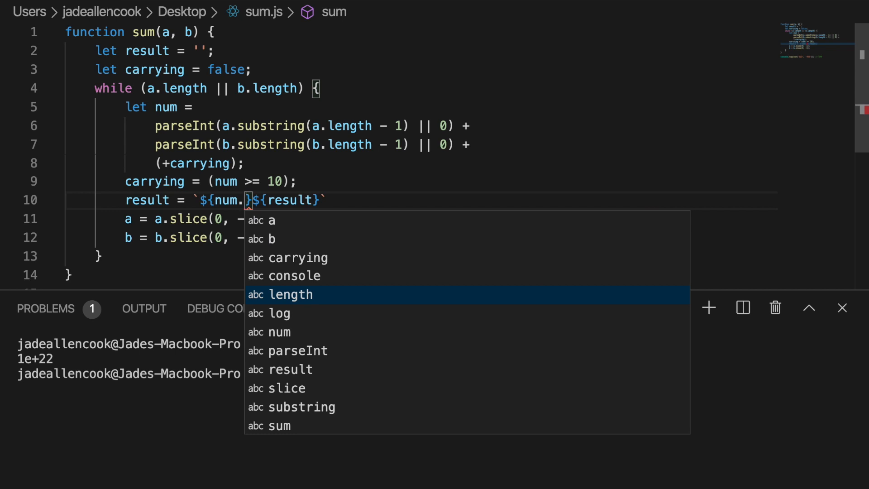
type("toString()")
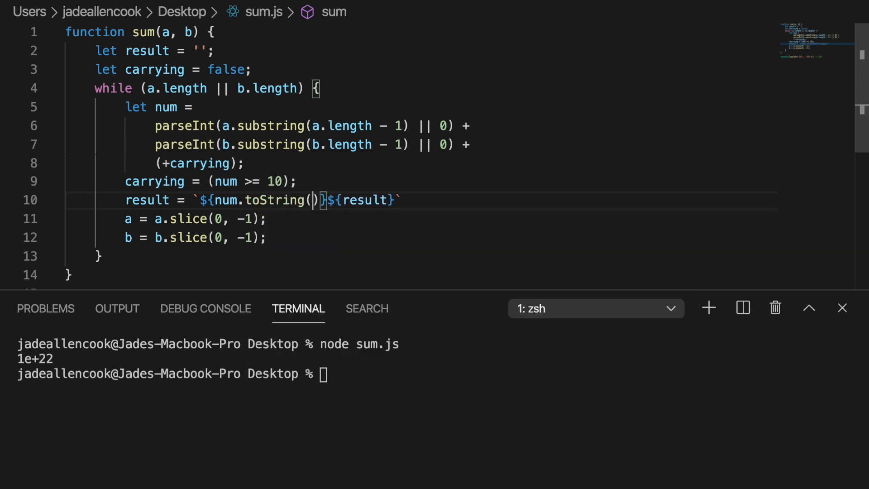
type(".split('")
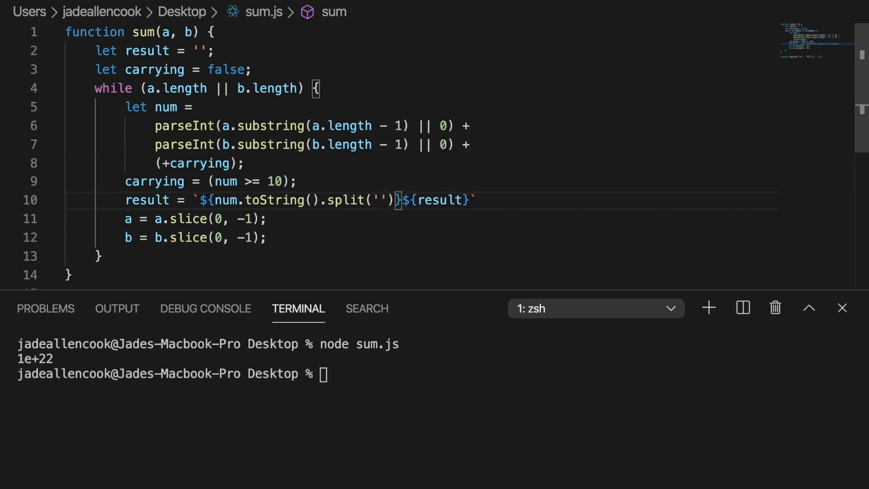
type("[1] ||")
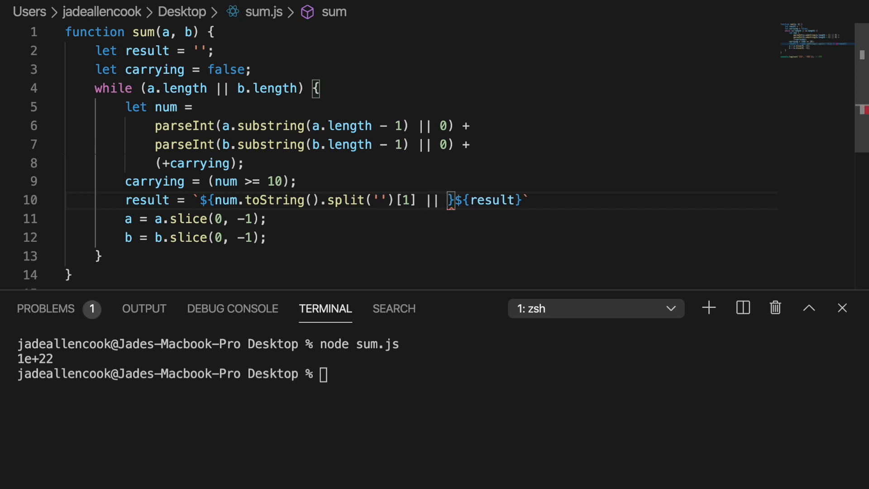
type("num;")
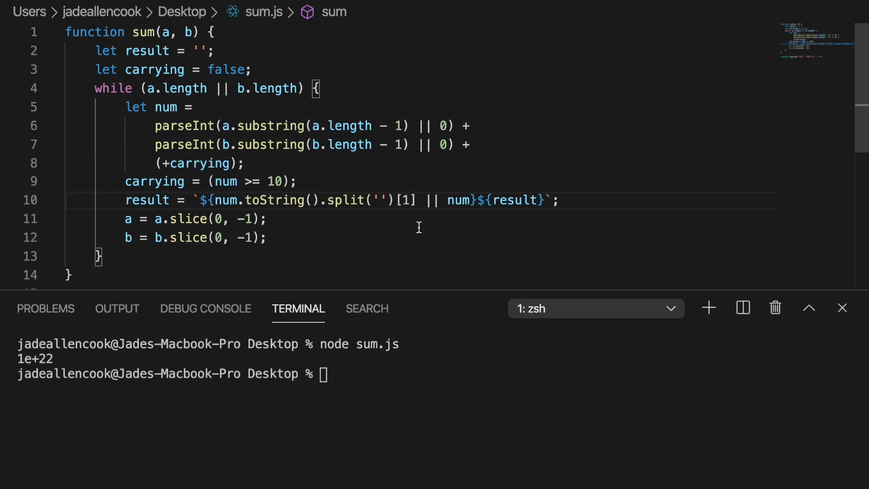
type("return")
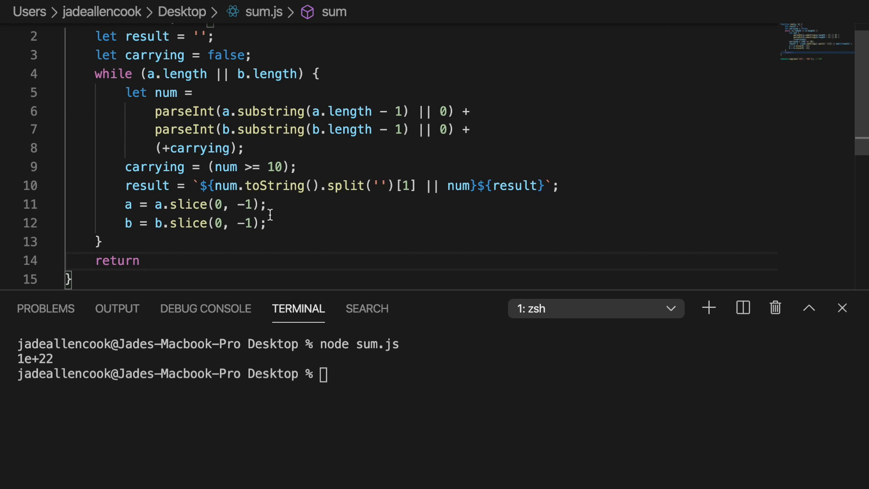
- Return carrying ? `1${result}` : result; after the loop
type("carr")
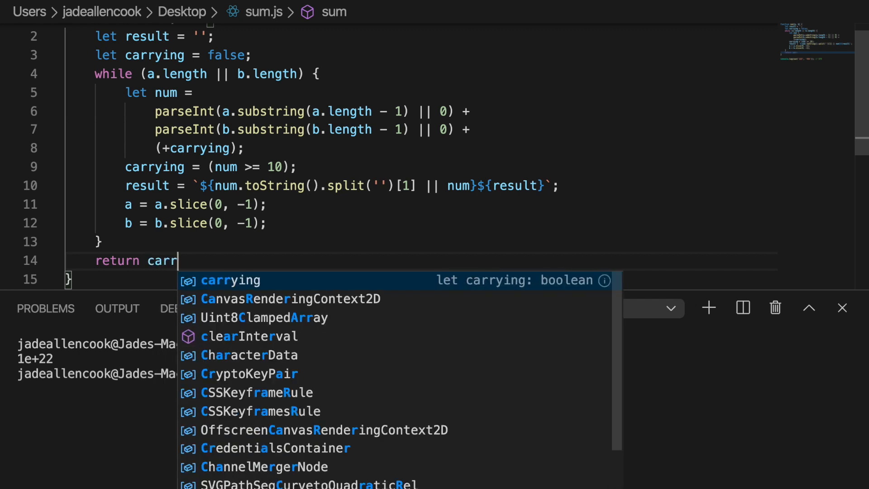
type("ying ?")
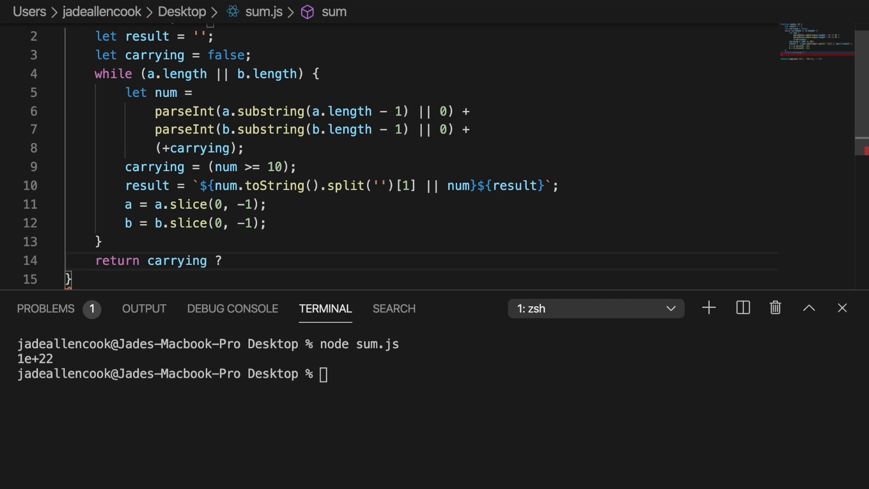
type("`1")
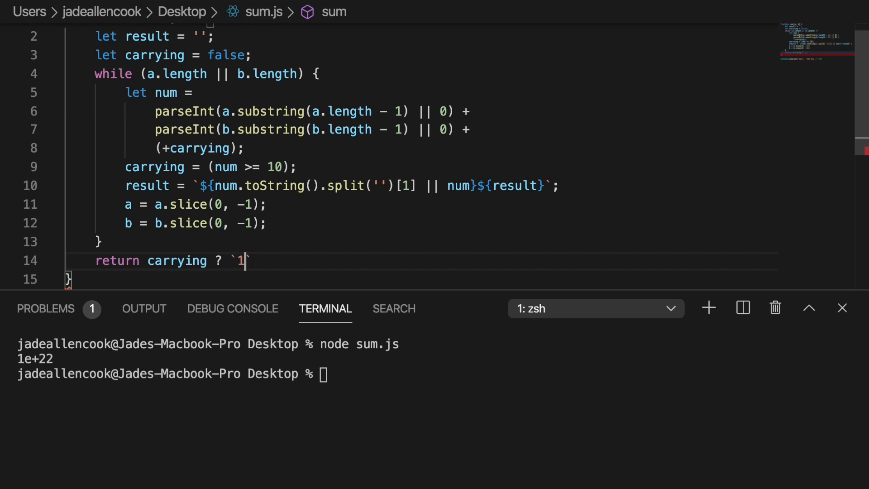
type("${result}`")
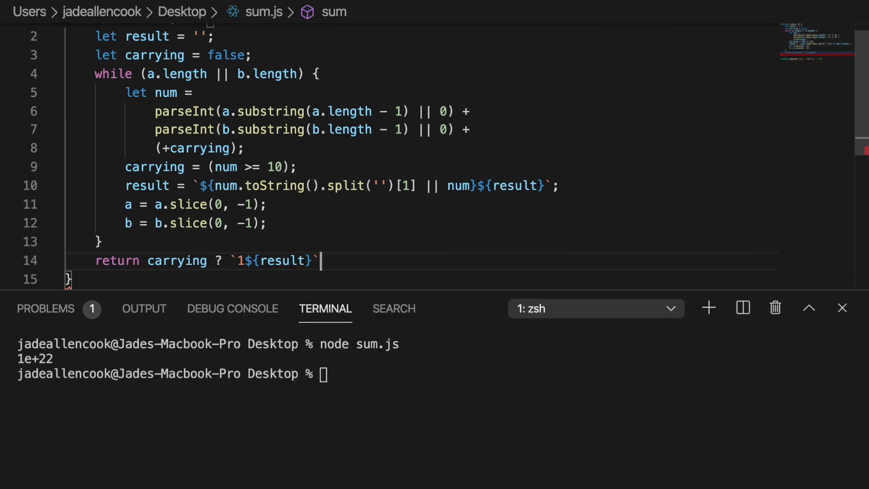
type(": result;")
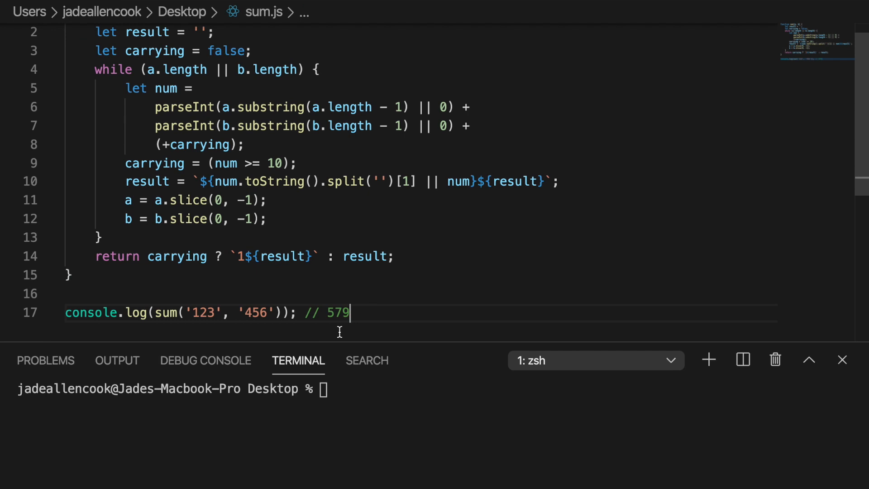
- Run node sum.js to print the test results 579, 1000, 5 and the huge-number sum
type("node sum.js")
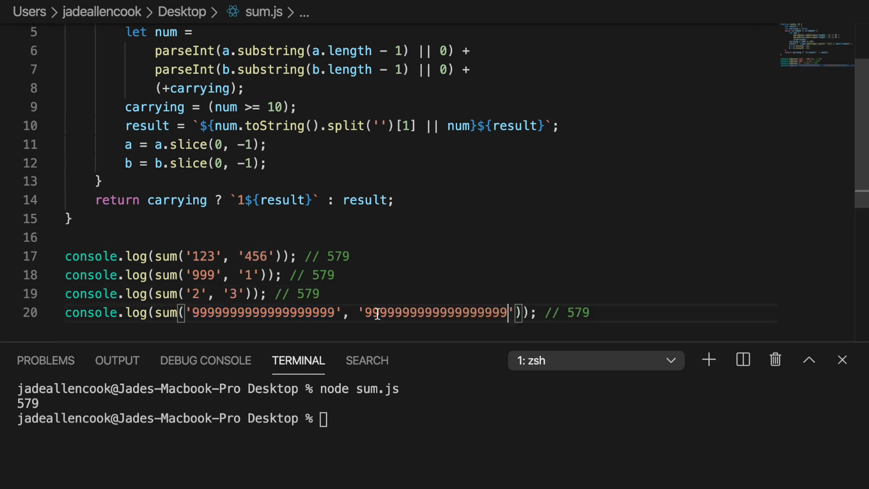
type("100")
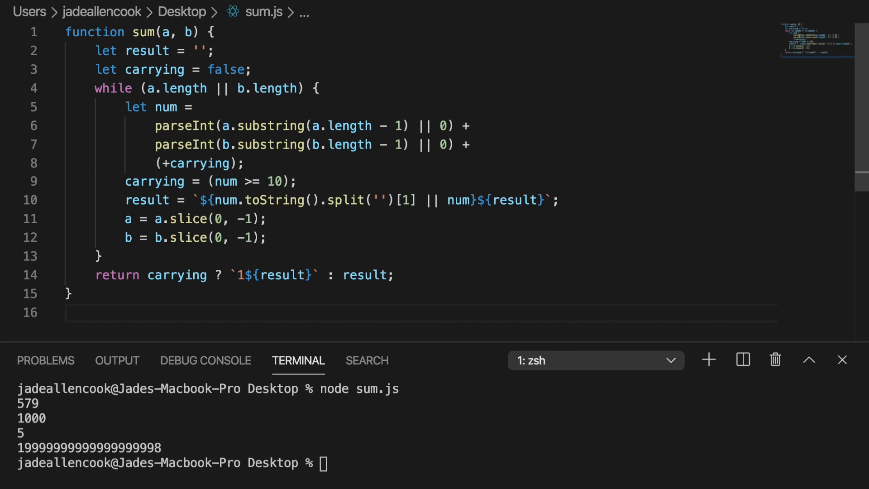
left_click(66, 312)
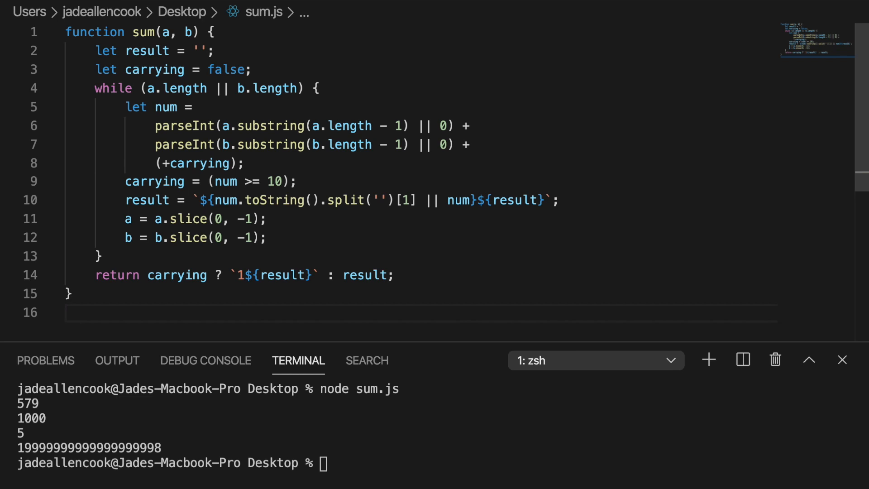
left_click(67, 313)
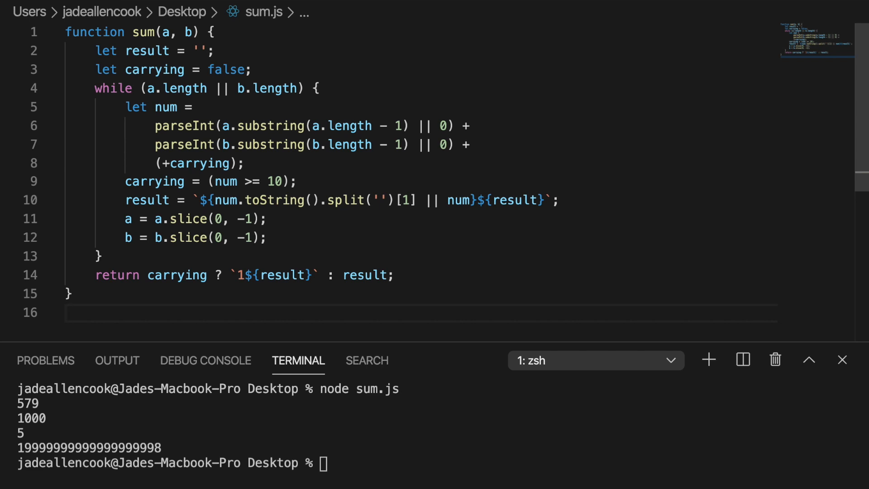
left_click(66, 313)
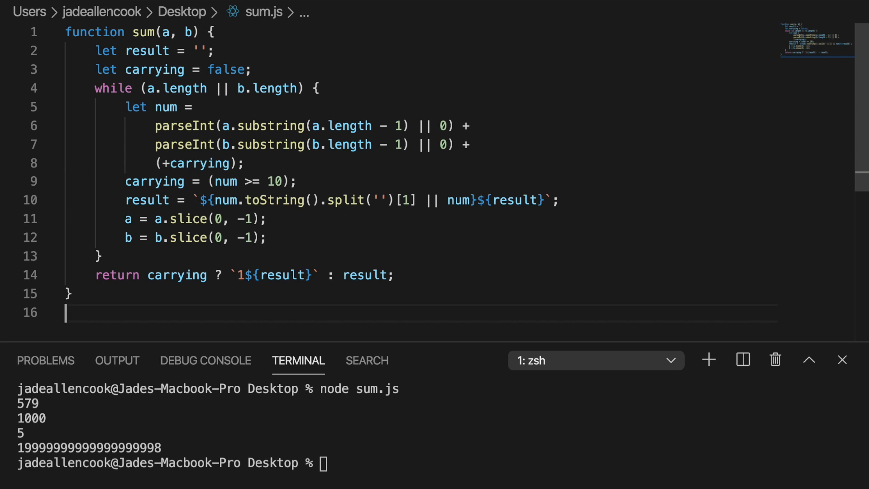